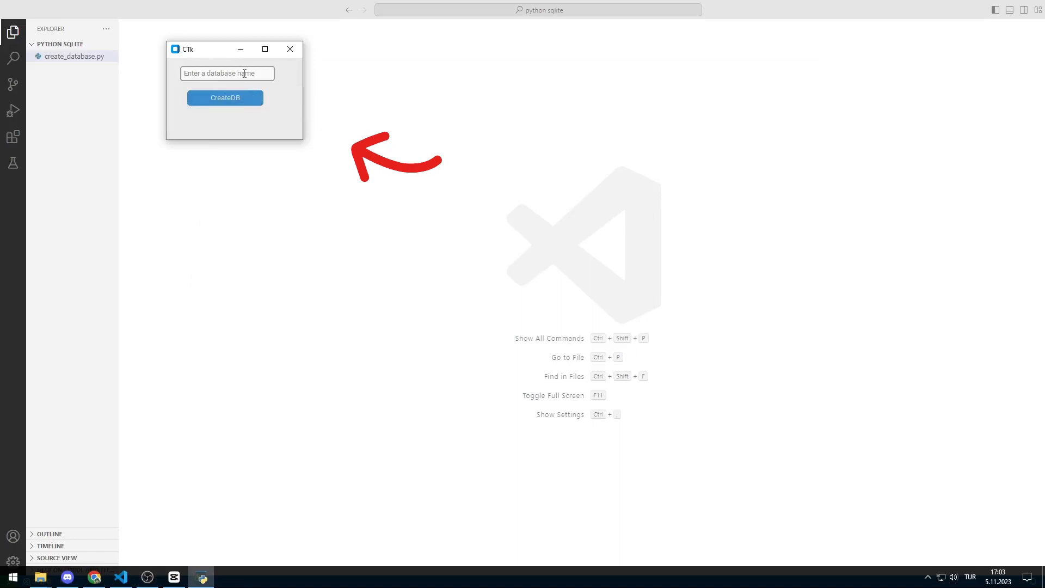
# Enter 'turtle' in the demo window's name field and create turtle.db with CreateDB
pyautogui.write('turtle-code')
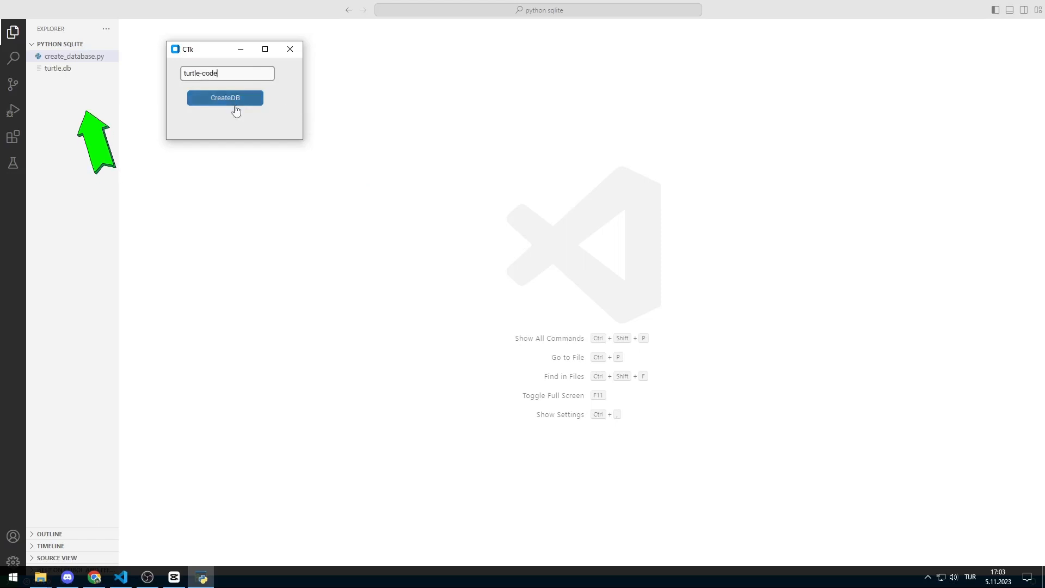
pyautogui.click(225, 98)
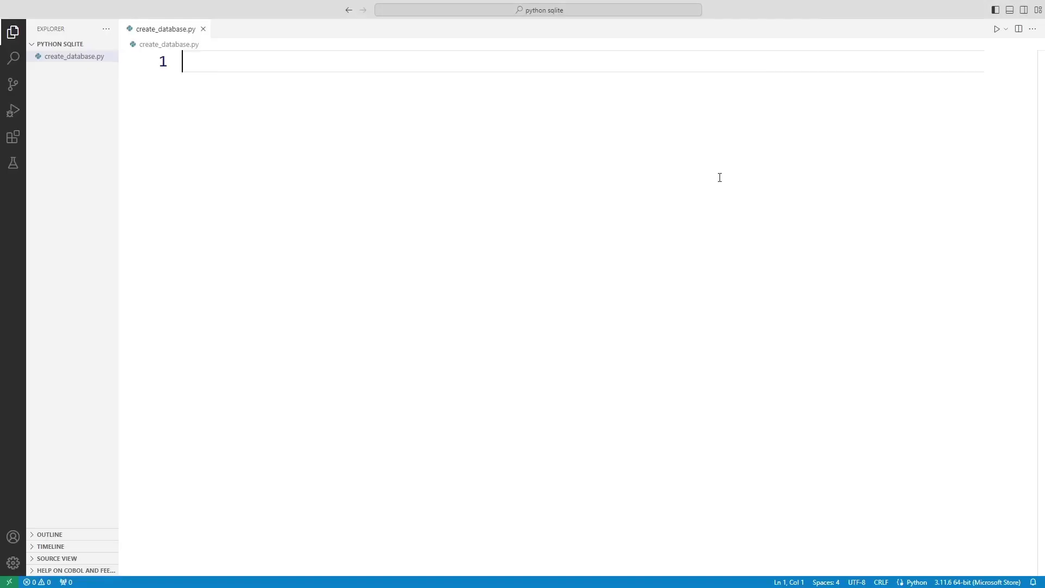
# Write import sqlite3 and sqlite3.connect('turtle.db') in create_database.py
pyautogui.write('import sqli')
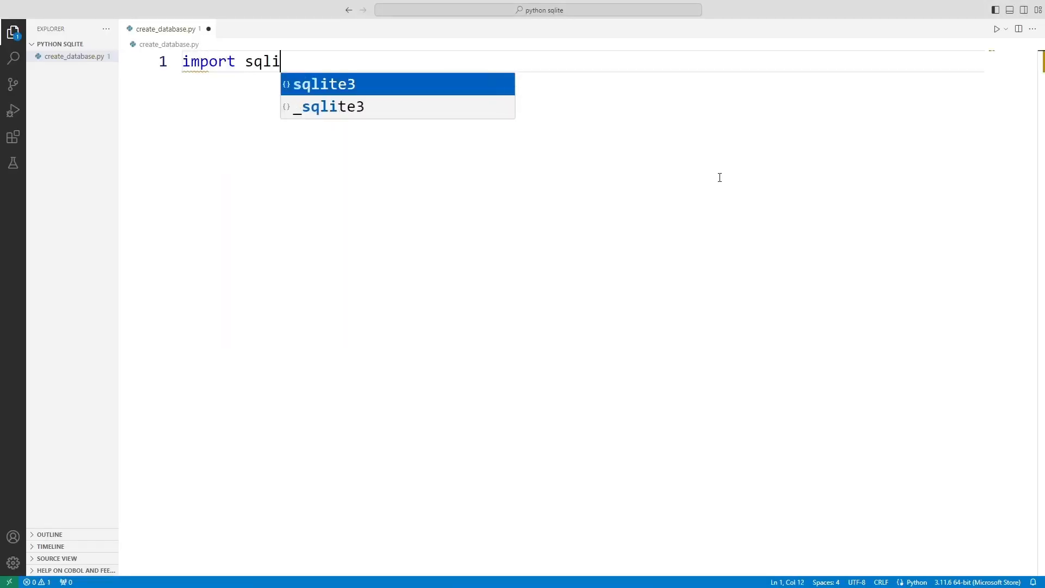
pyautogui.press('Enter')
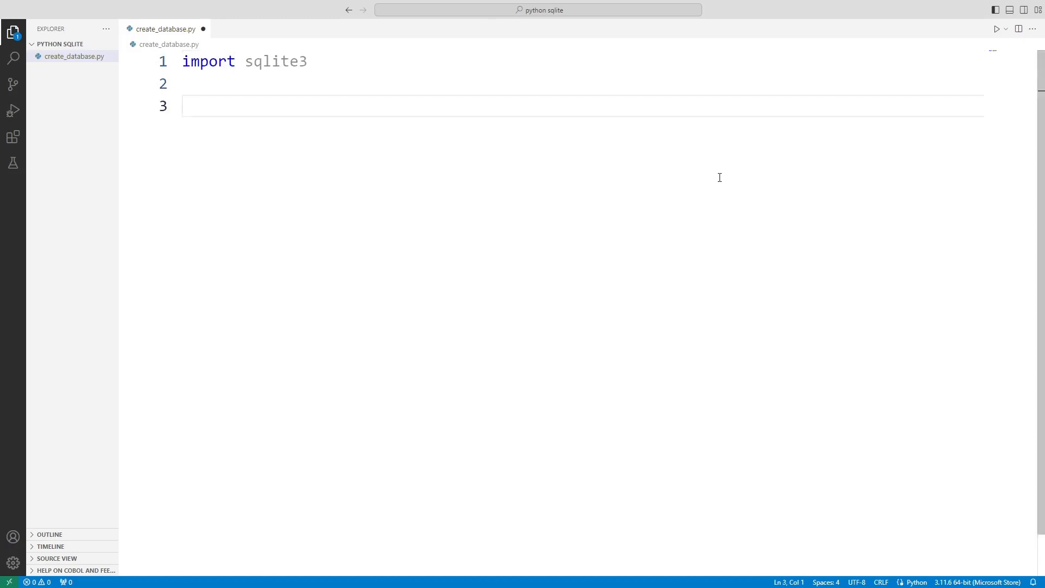
pyautogui.write('sqlite3')
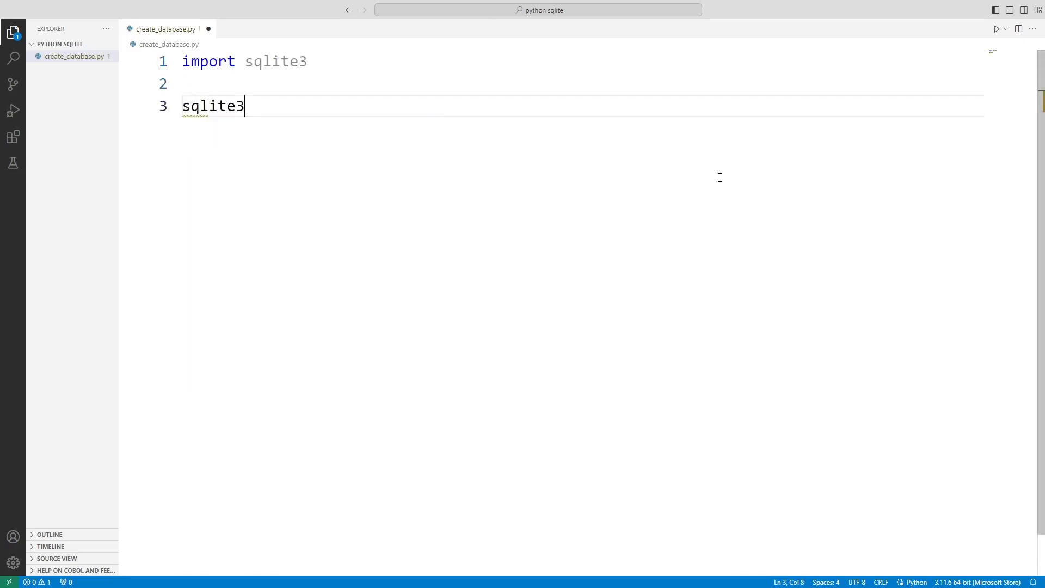
pyautogui.write('.connect(')
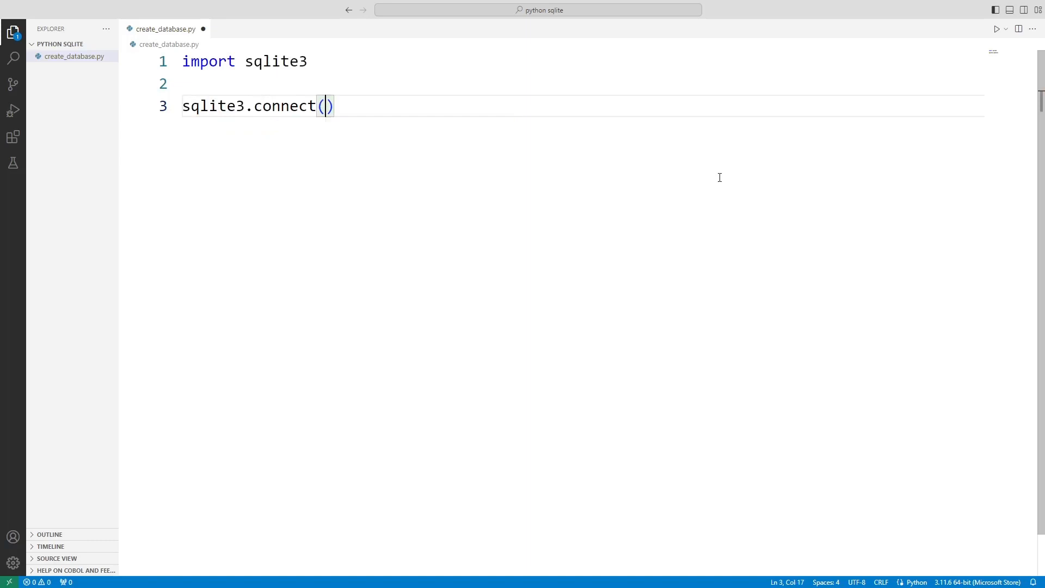
pyautogui.write("'turtl'")
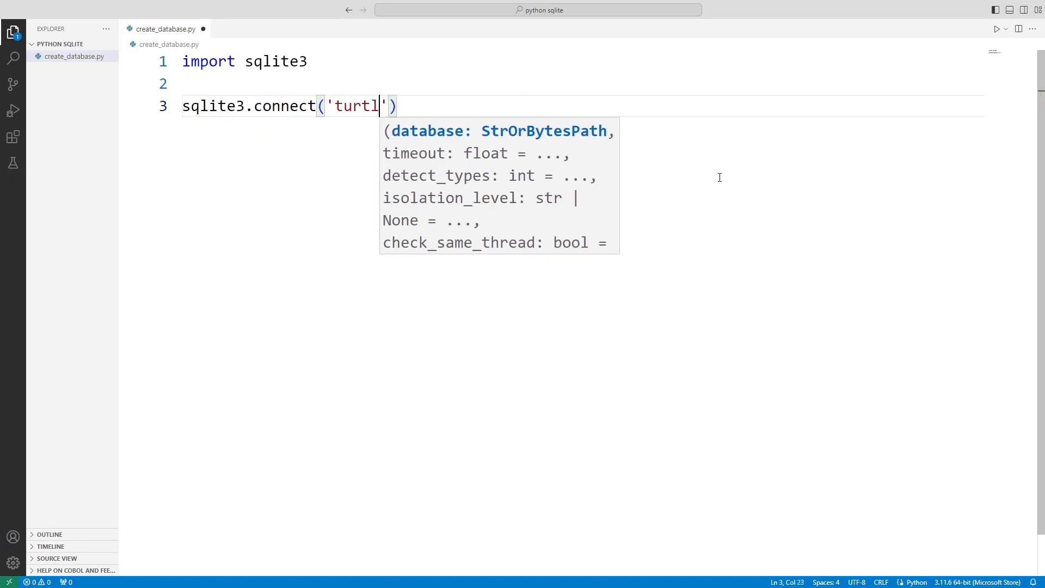
pyautogui.write('e.db')
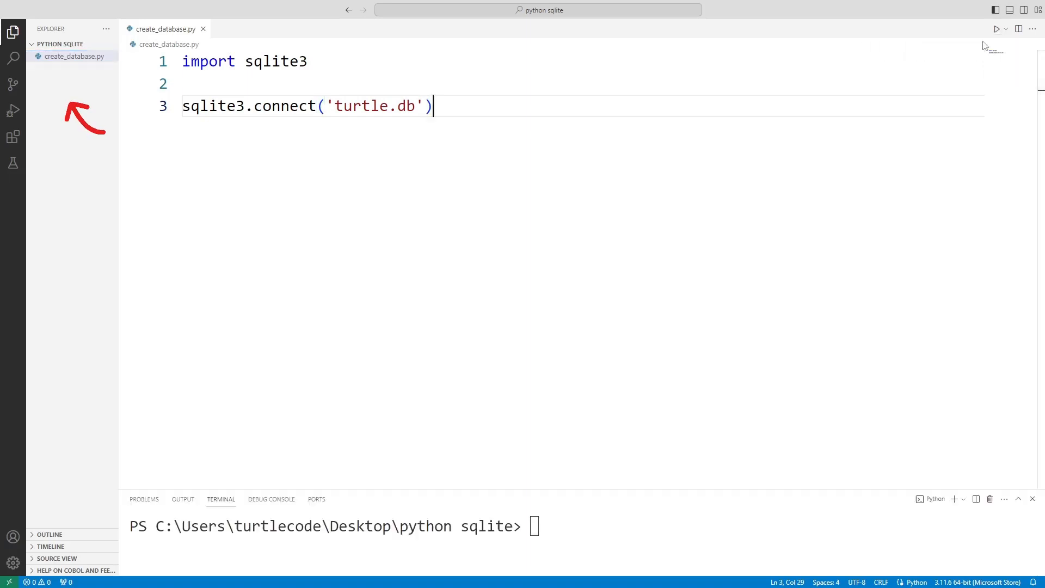
# Run the script, open the new turtle.db, then change the target to 'turtle-1.db'
pyautogui.click(996, 29)
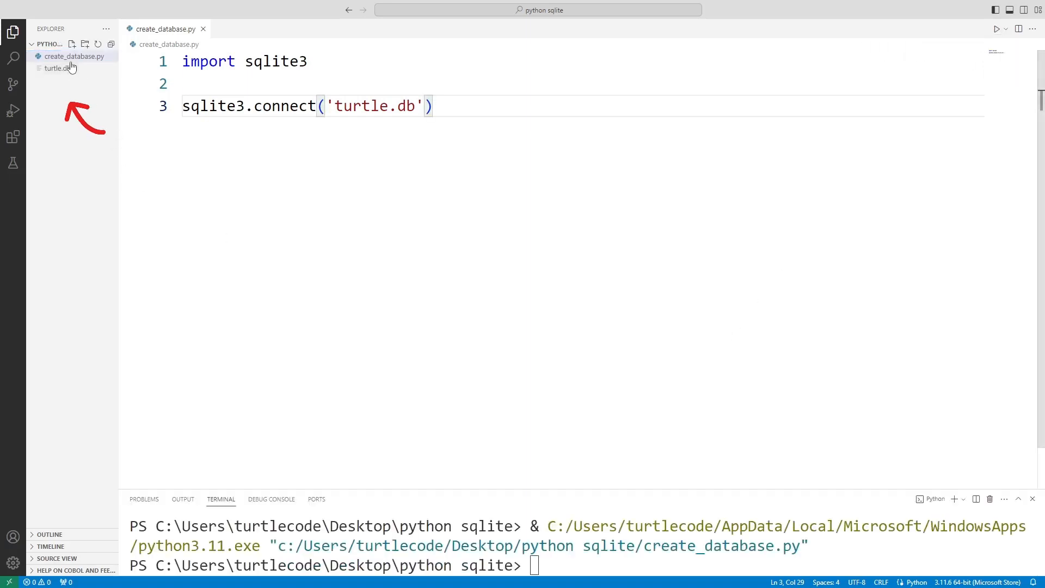
pyautogui.doubleClick(52, 68)
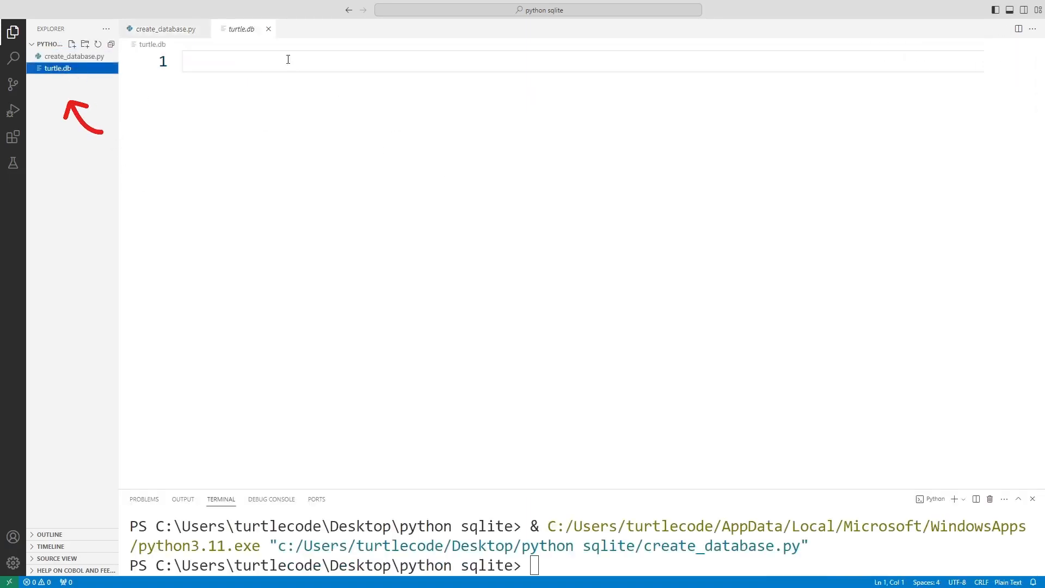
pyautogui.click(167, 28)
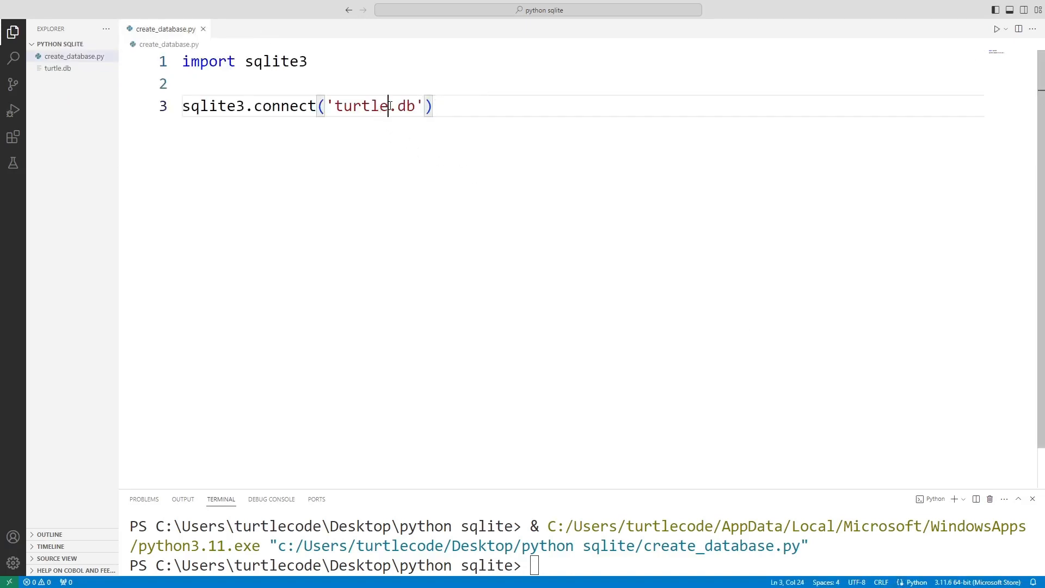
pyautogui.write('-1')
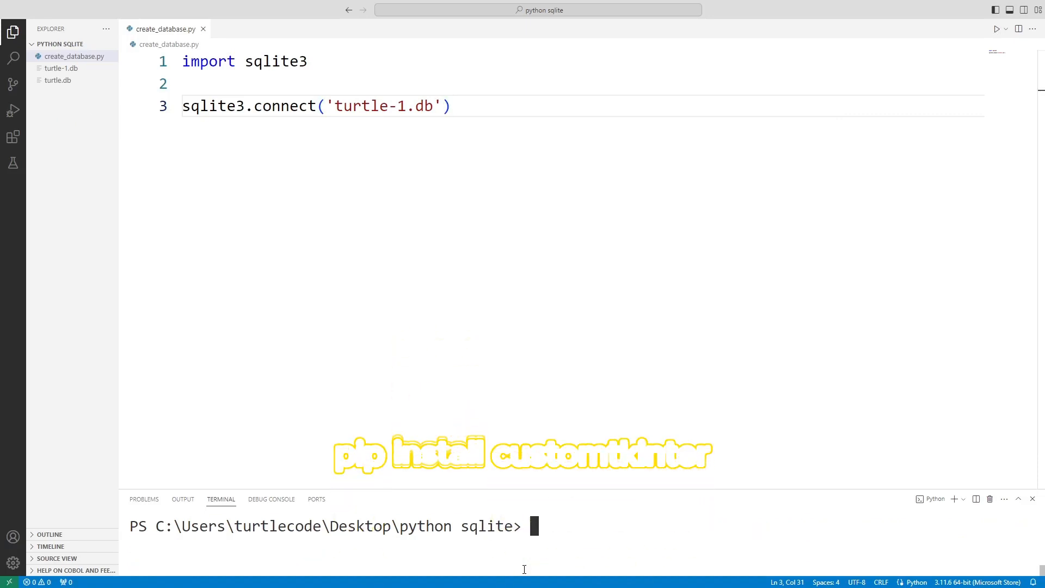
# Run pip install customtkinter in the integrated terminal
pyautogui.write('pip install')
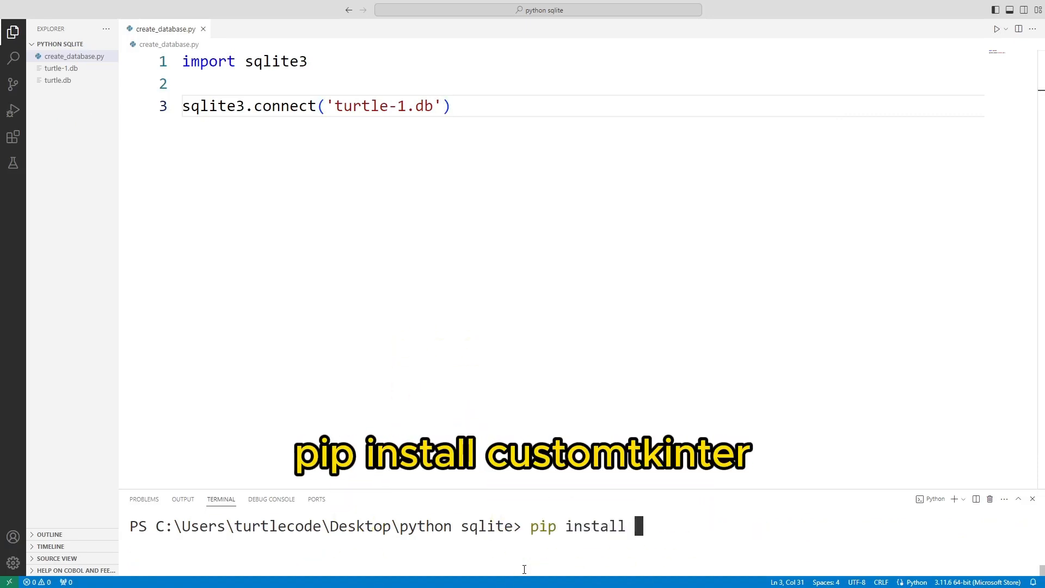
pyautogui.write('customtkinter')
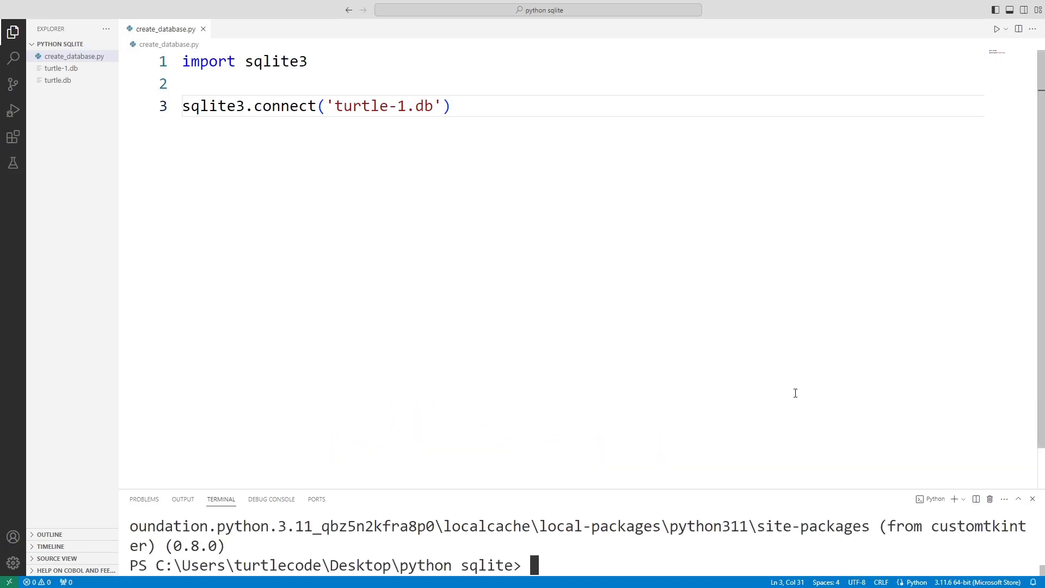
pyautogui.doubleClick(56, 80)
pyautogui.write('app')
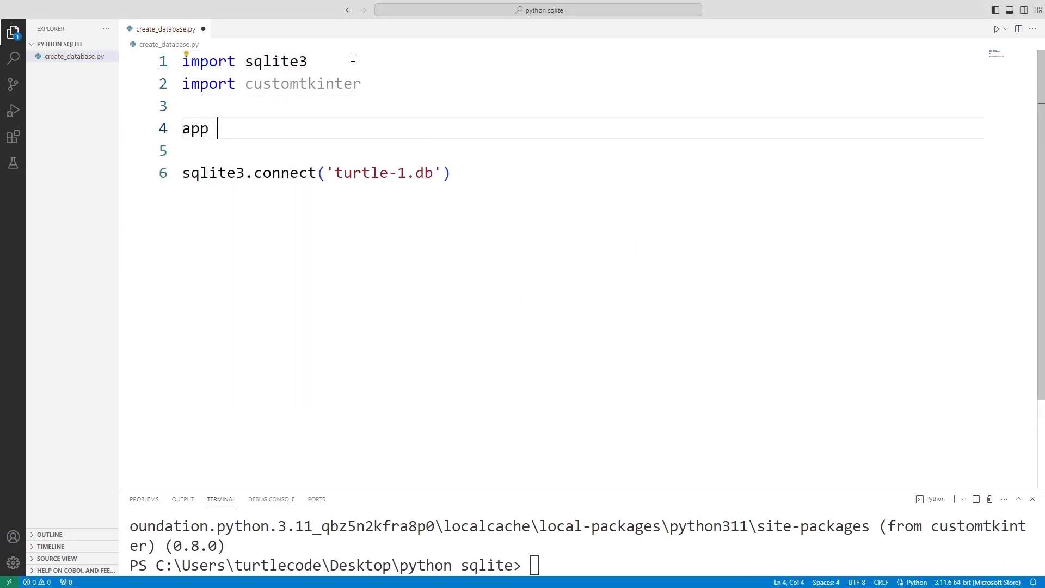
# Write app = customtkinter.CTk(), a 250x150 geometry, and app.mainloop()
pyautogui.write('= cvu')
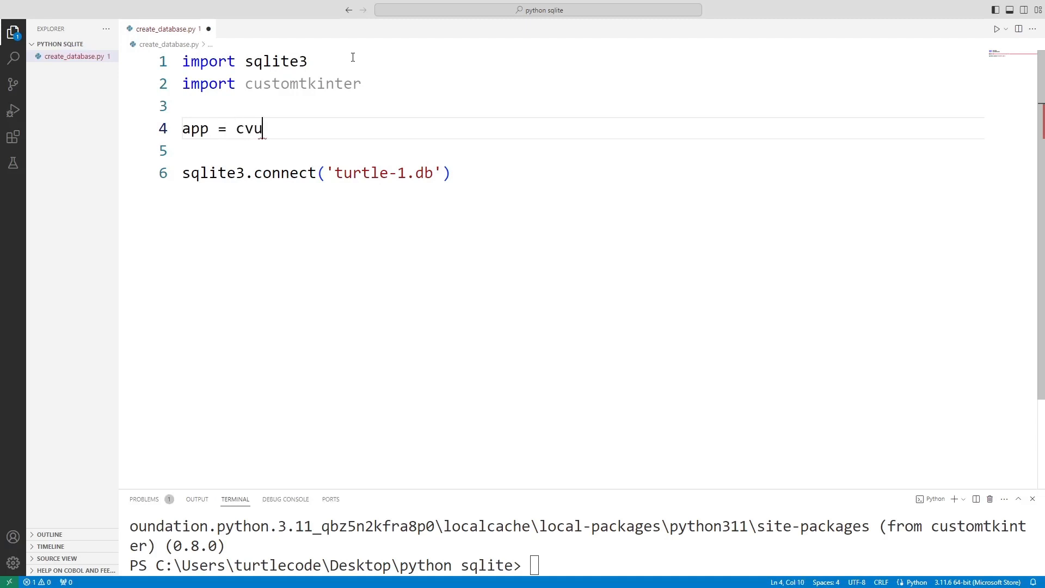
pyautogui.write('customtkinter.CTk')
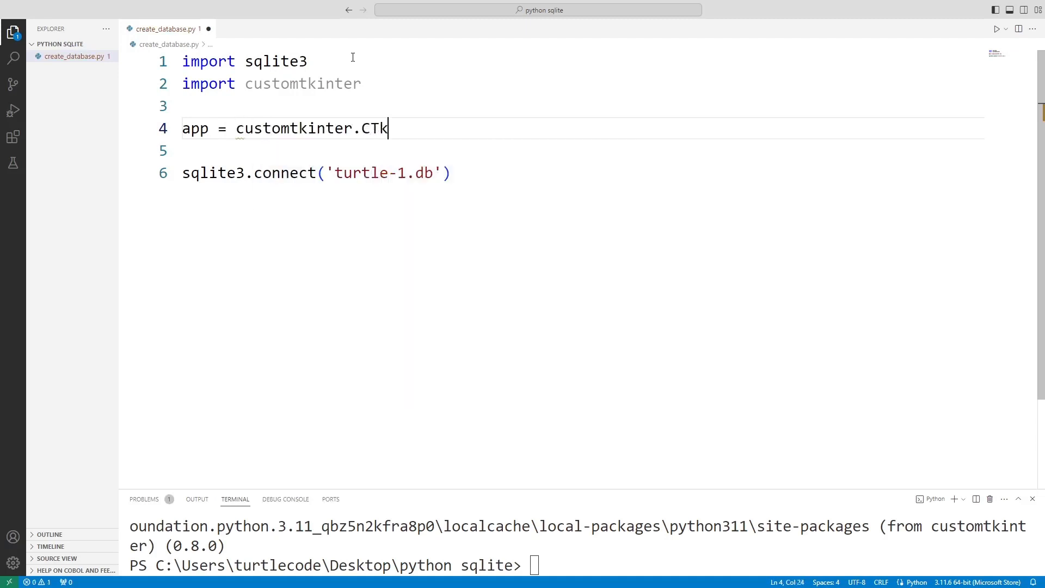
pyautogui.write('()')
pyautogui.click(583, 151)
pyautogui.write('app.geometry("')
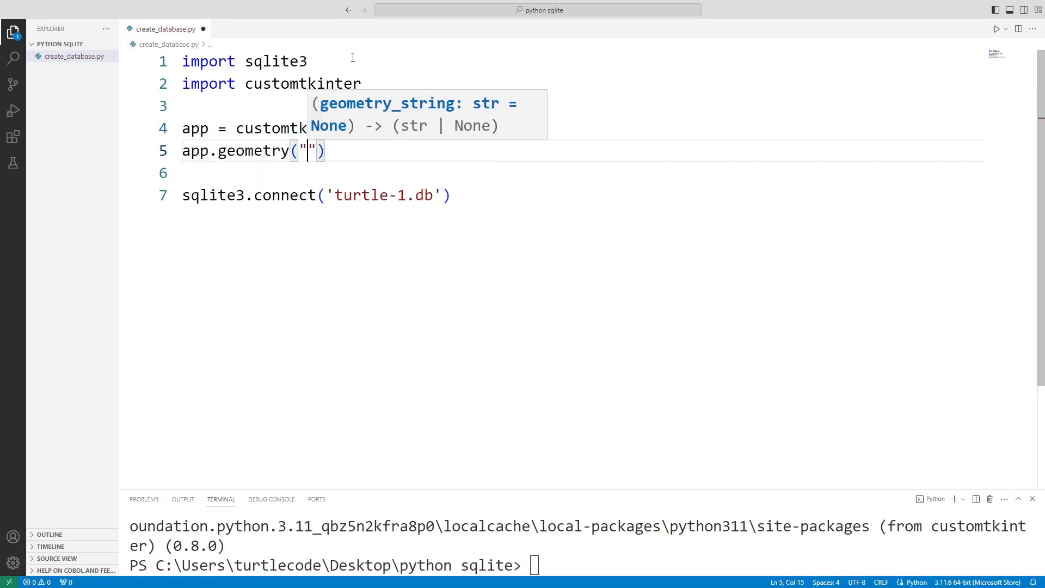
pyautogui.write('250x150')
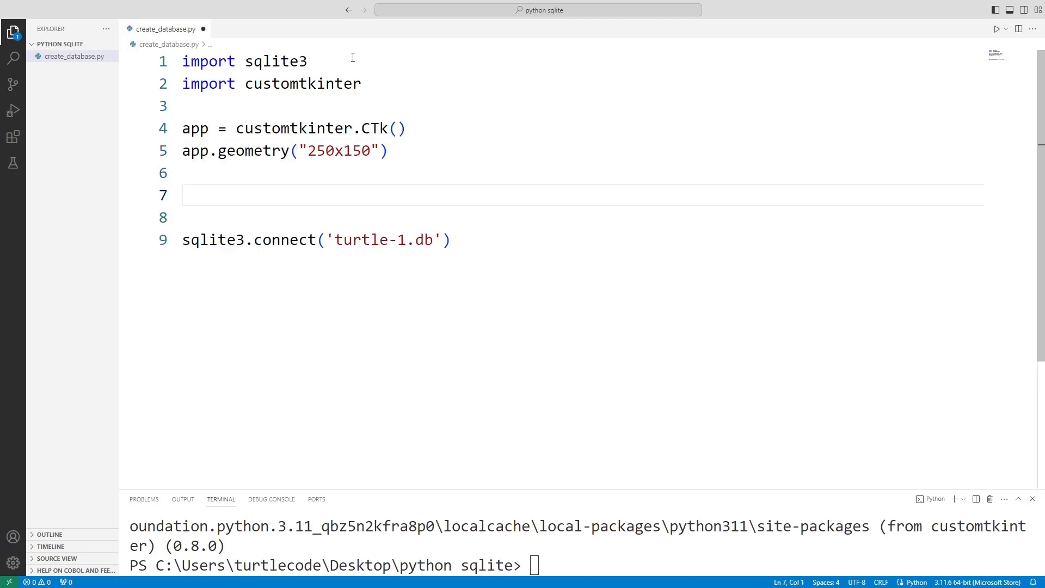
pyautogui.write('app.mainloop')
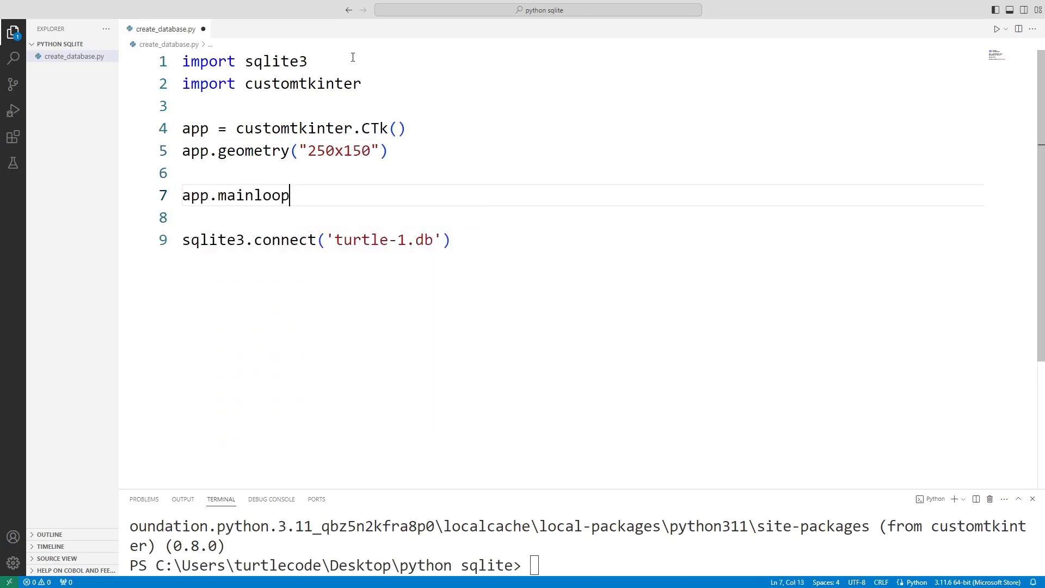
pyautogui.write('()')
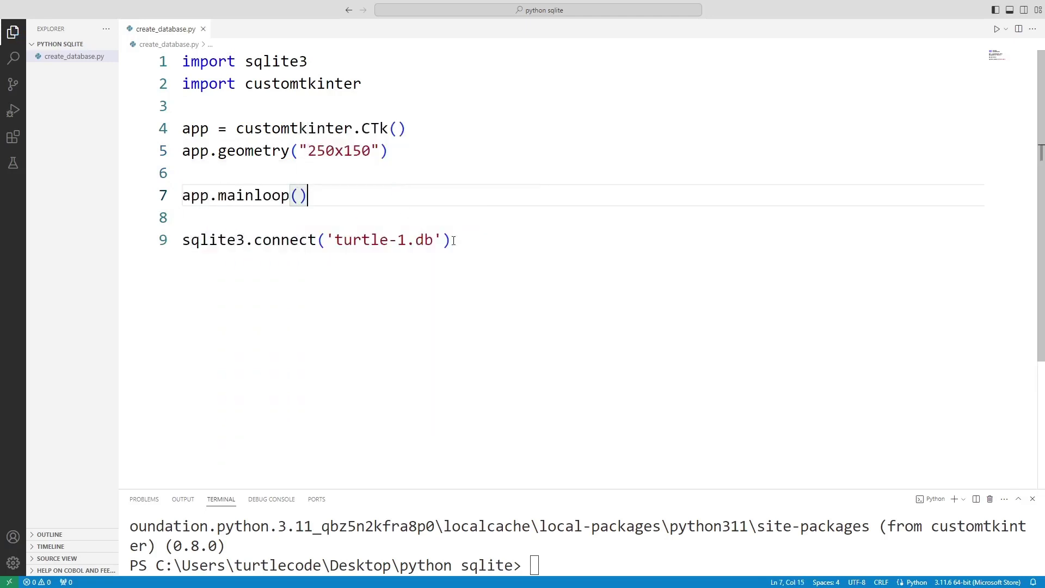
# Delete the sqlite3 connect line, run the empty window, and close it
pyautogui.press('ctrl+shift+k')
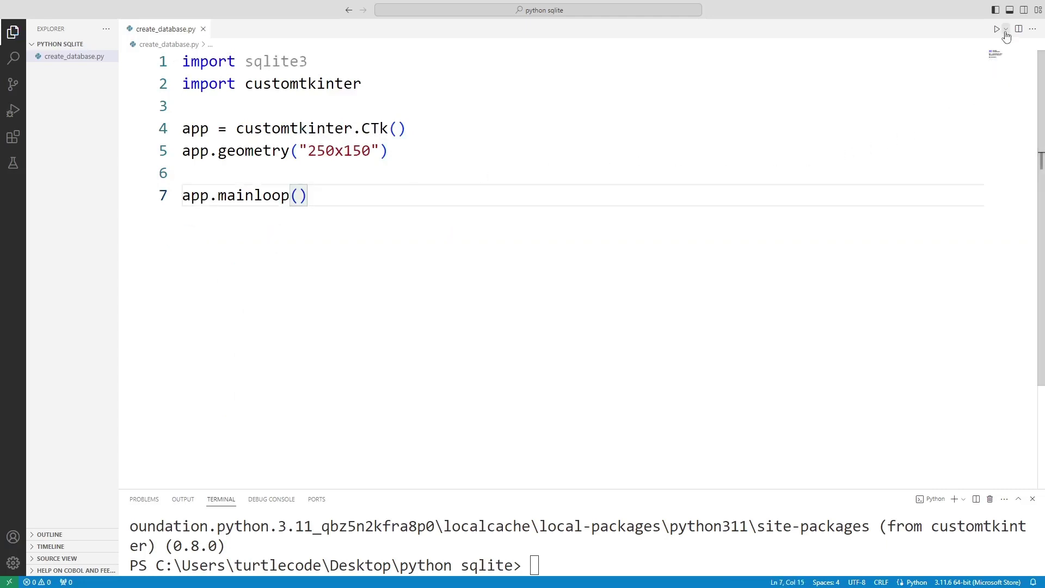
pyautogui.click(997, 28)
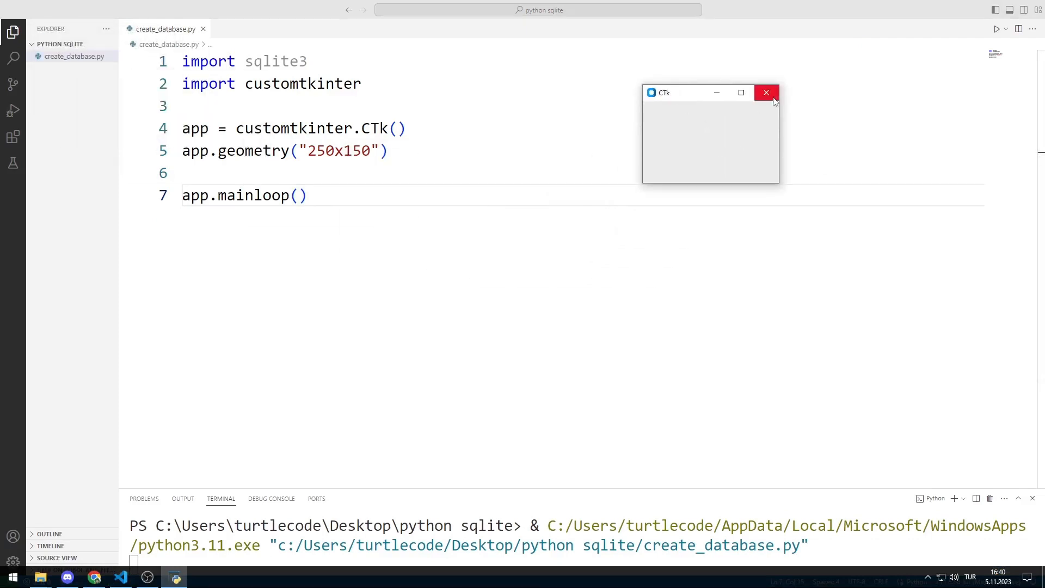
pyautogui.click(765, 92)
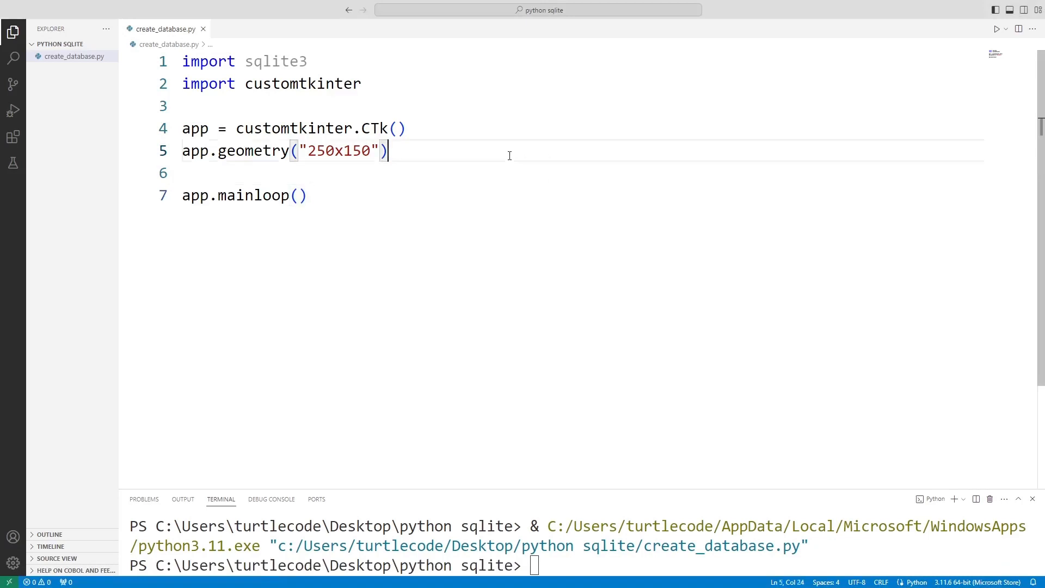
# Add a 175-wide CTkEntry with a 'database name' placeholder, placed at relx=0.1, rely=0.1
pyautogui.write('entry = customtkinter.')
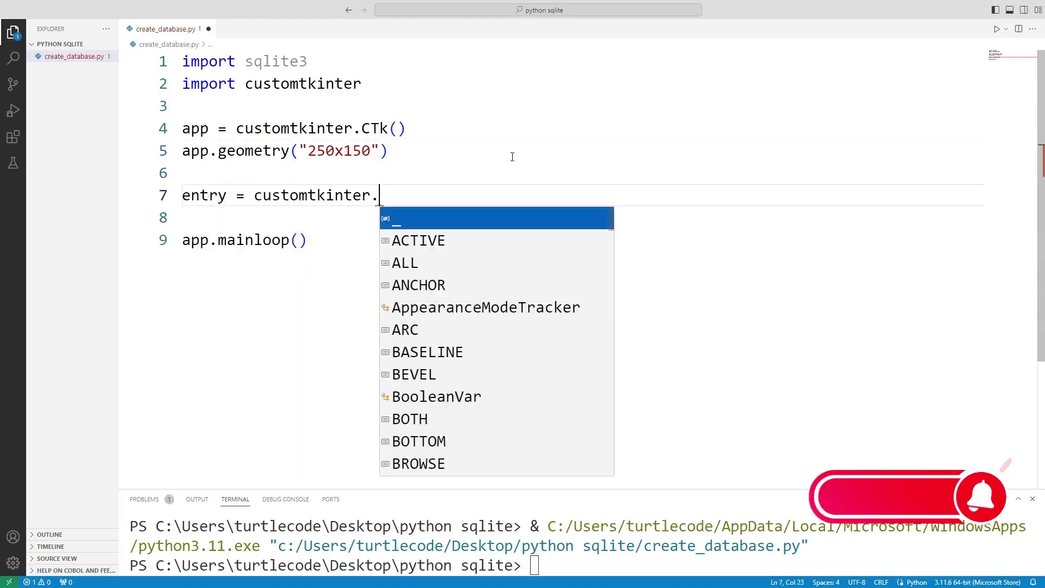
pyautogui.write('CTkEntry(app,')
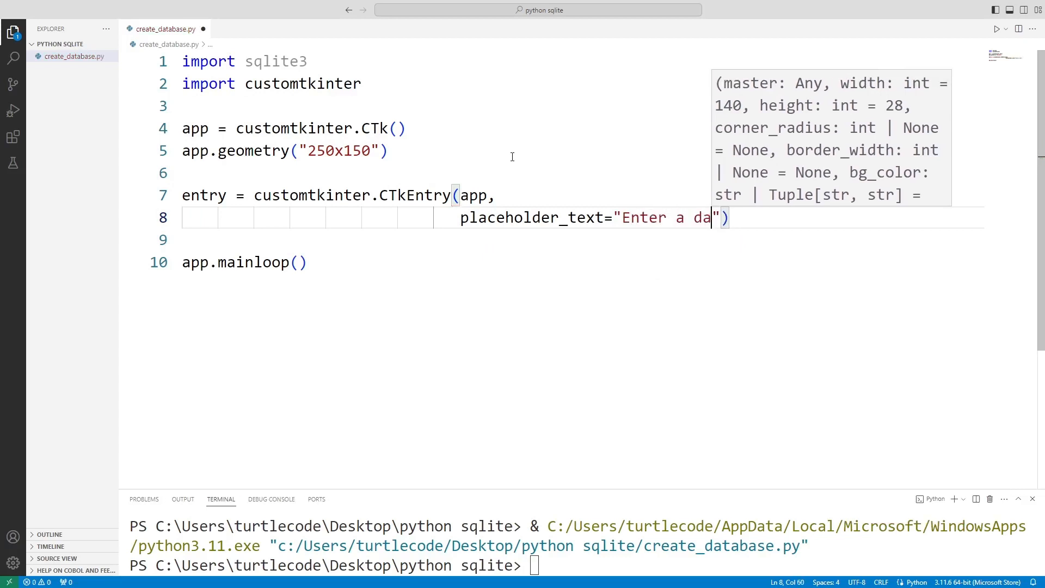
pyautogui.write('tabase name')
pyautogui.write('width=)')
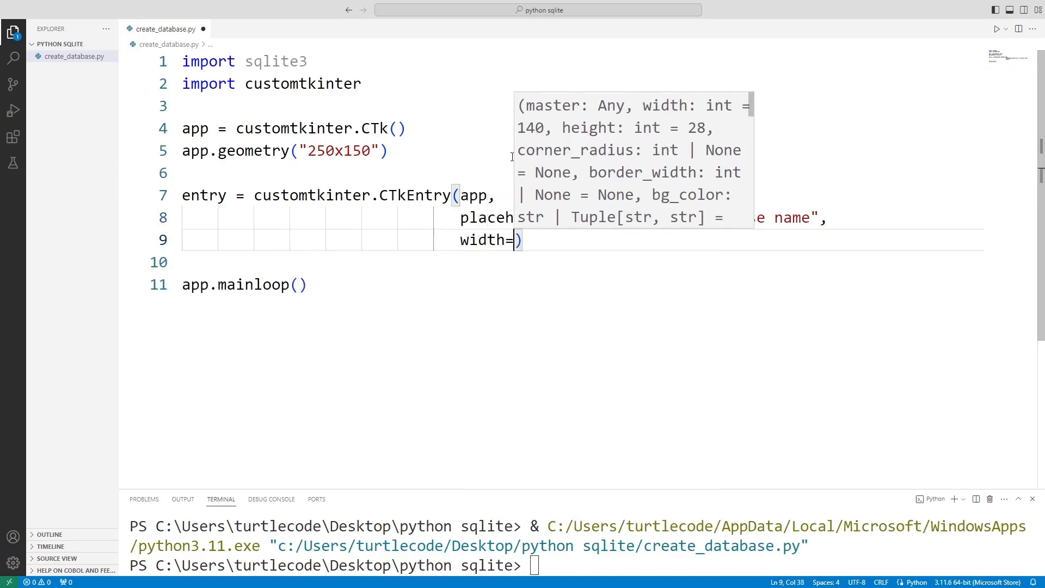
pyautogui.write('175')
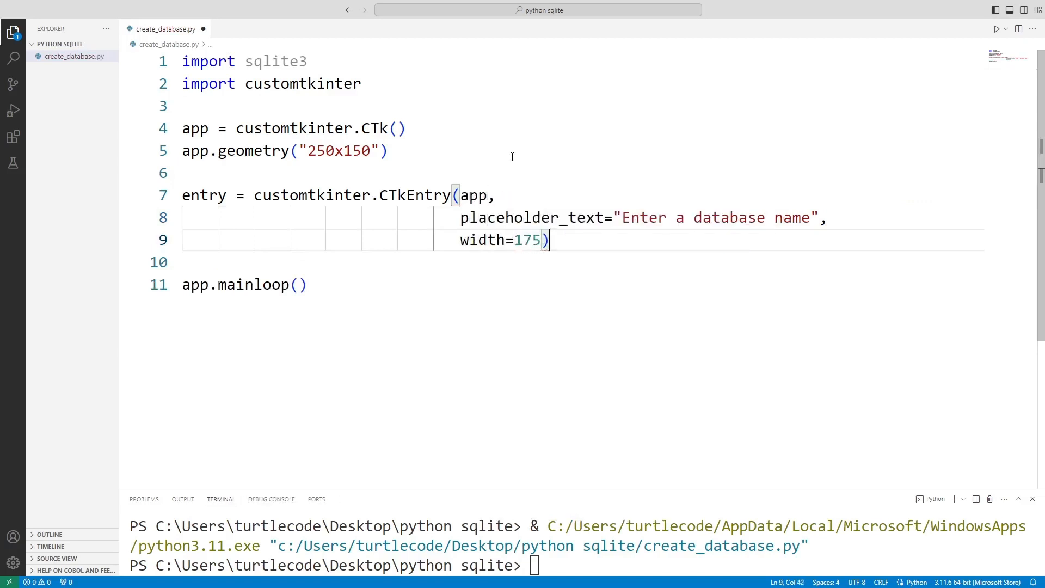
pyautogui.write('entry.')
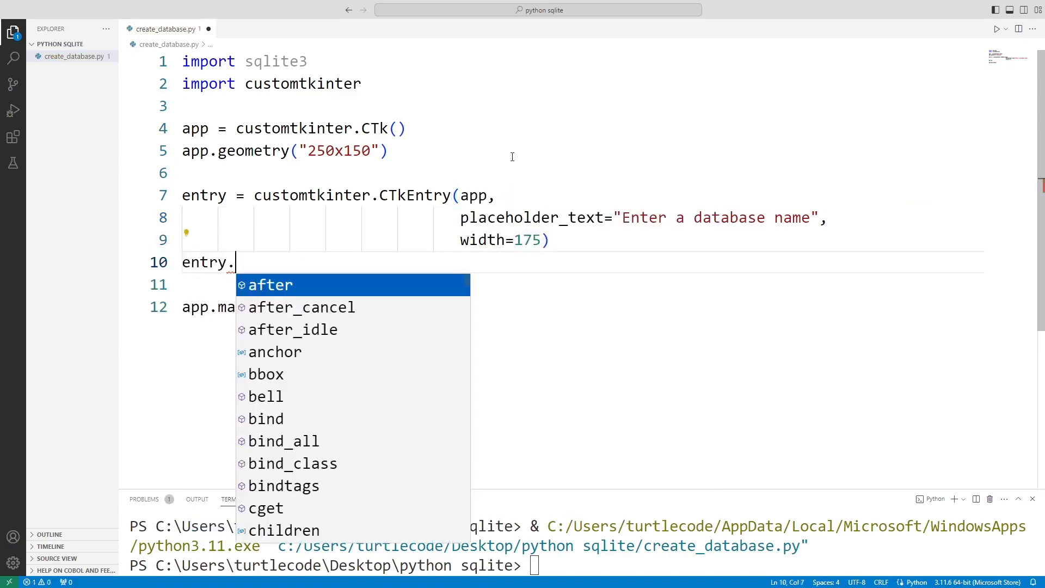
pyautogui.write('place(relx')
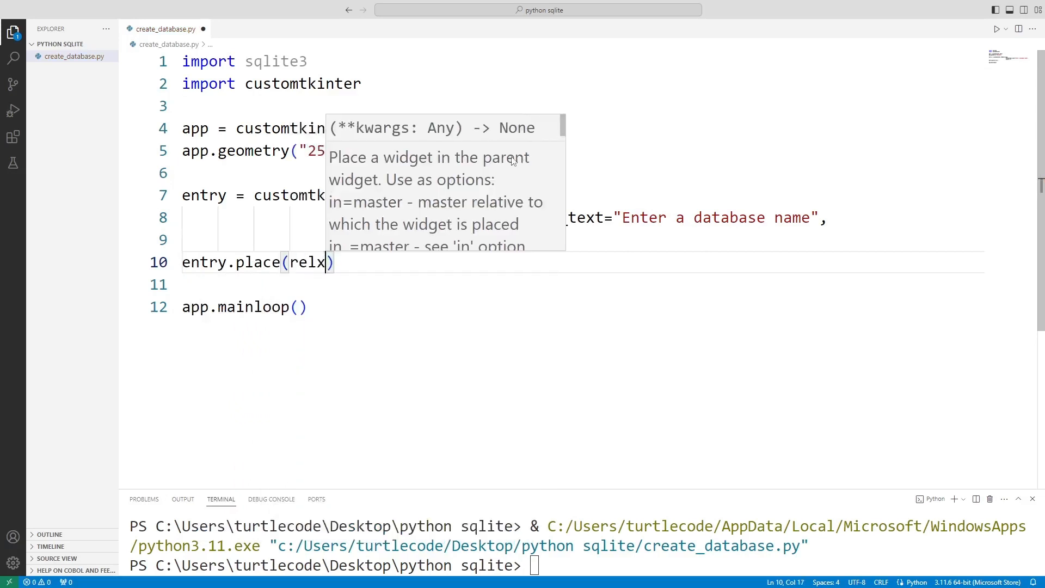
pyautogui.write('=0.1,rely=0.1')
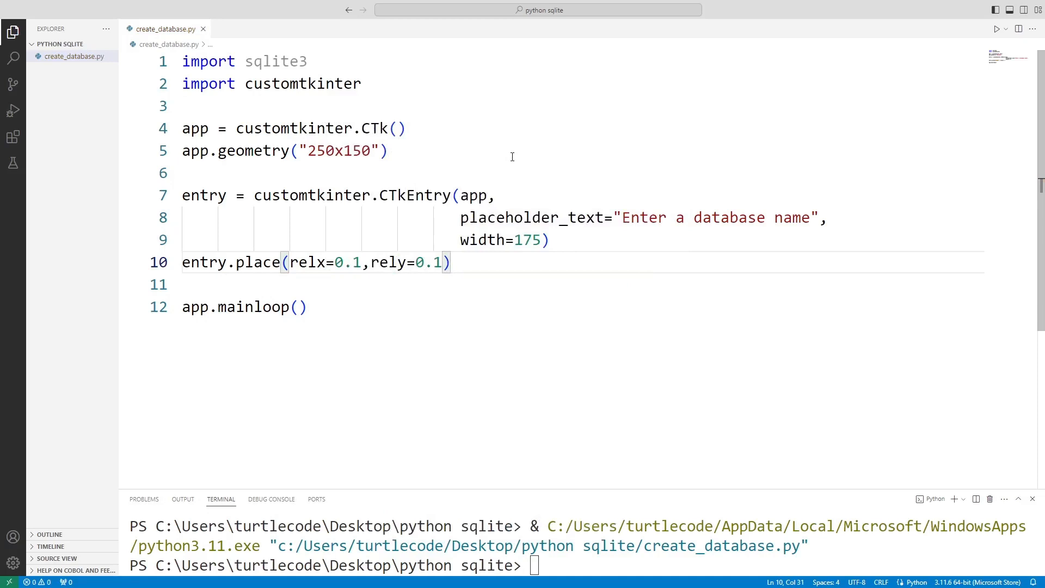
# Run the app beside the code, type 'turtle' into the entry, and close it
pyautogui.click(997, 29)
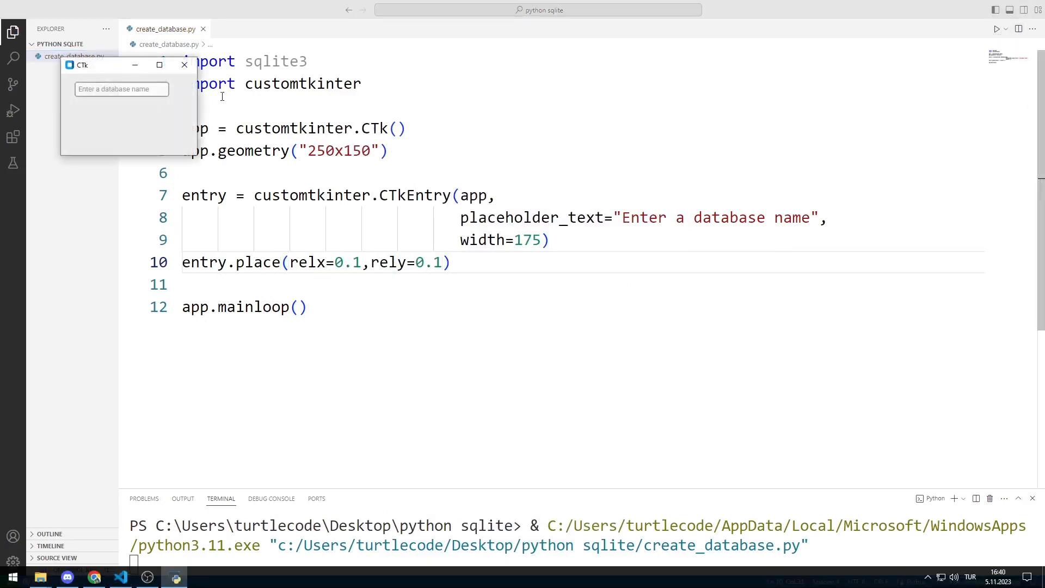
pyautogui.moveTo(82, 64); pyautogui.dragTo(620, 48)
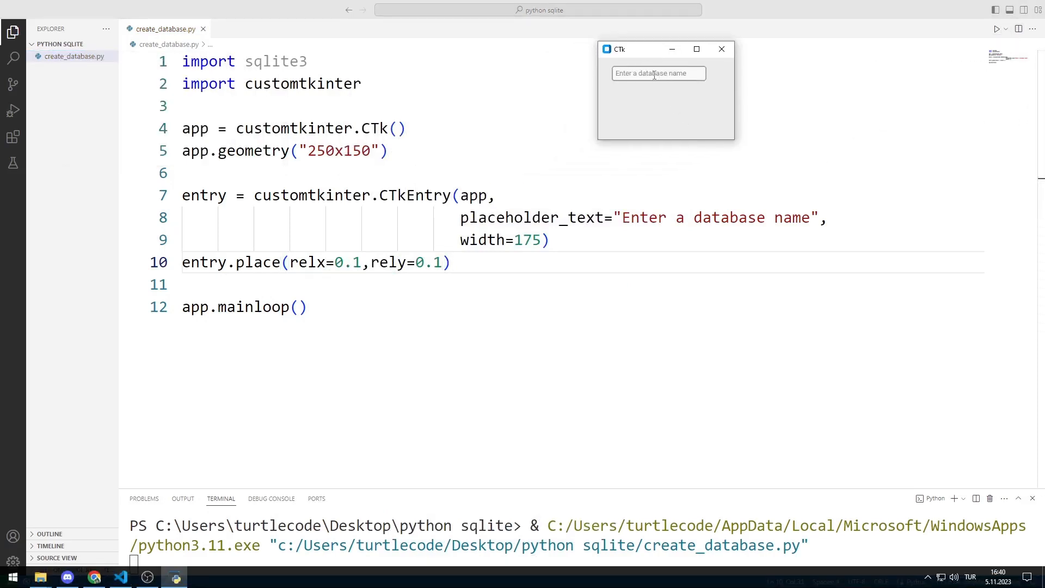
pyautogui.write('turtle')
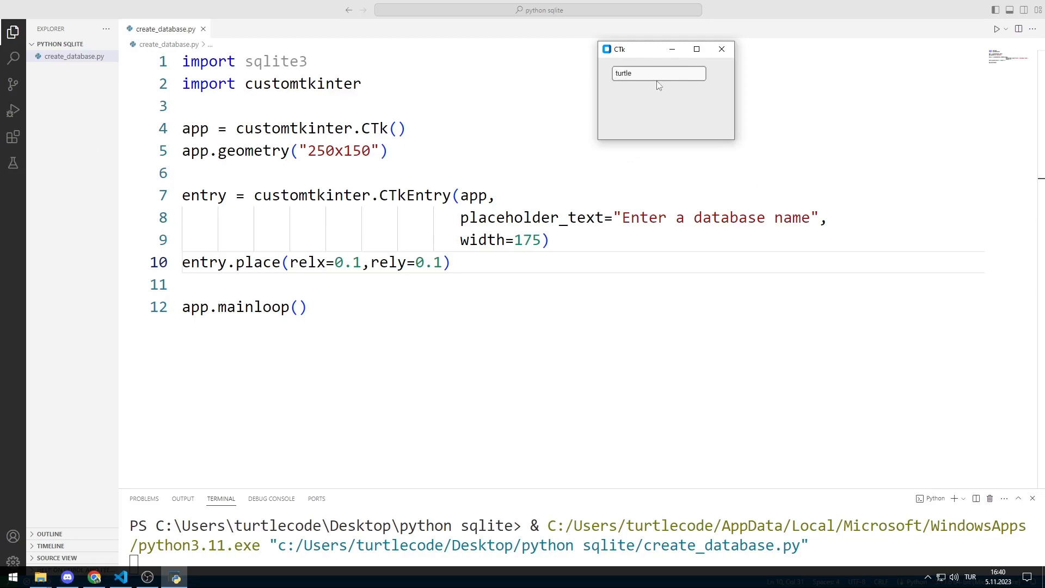
pyautogui.click(721, 49)
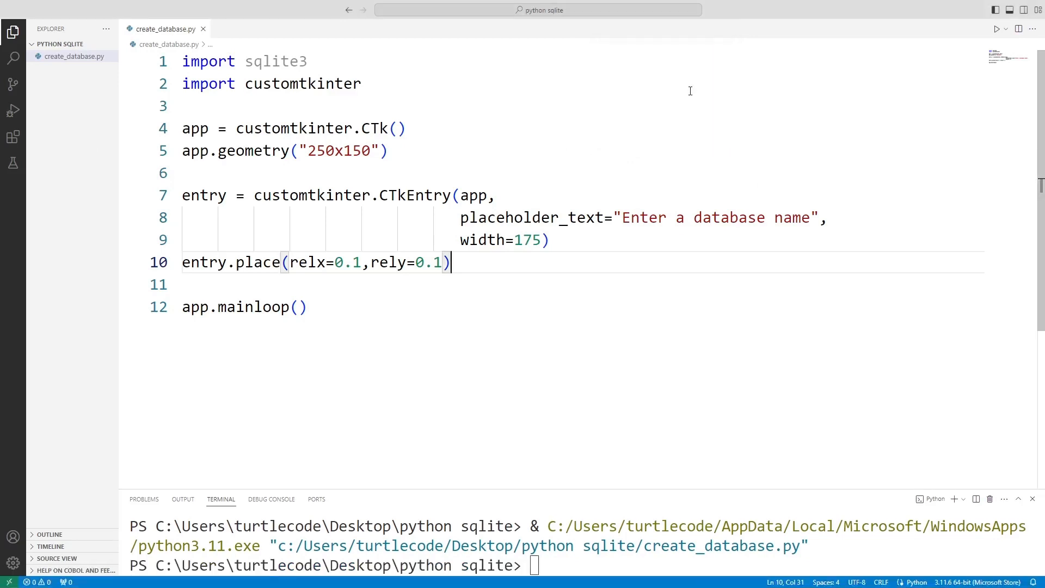
# Create a CTkButton labelled 'CreateDB' with command=cre_db
pyautogui.scroll(-3)
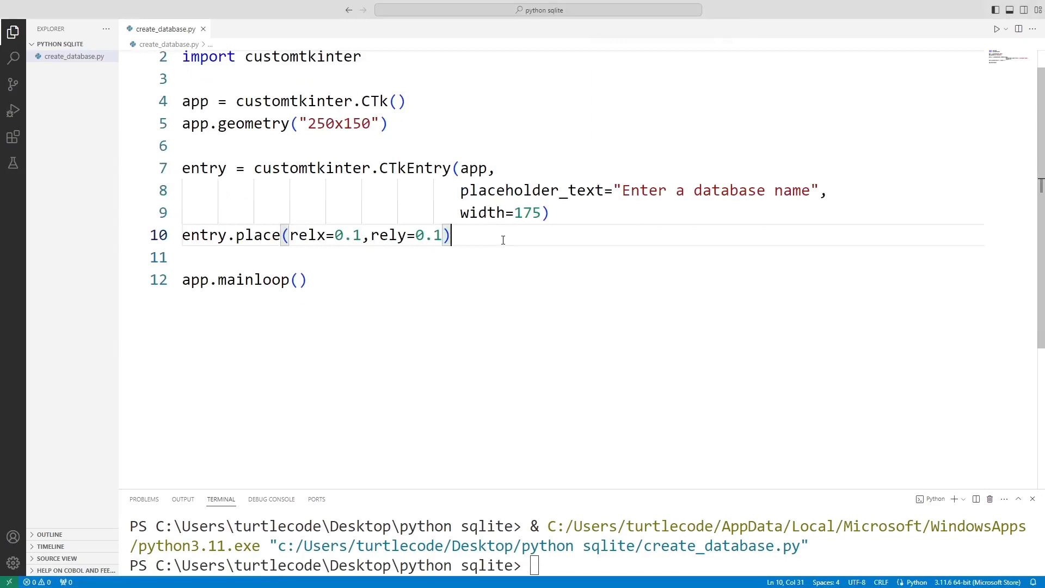
pyautogui.write('button')
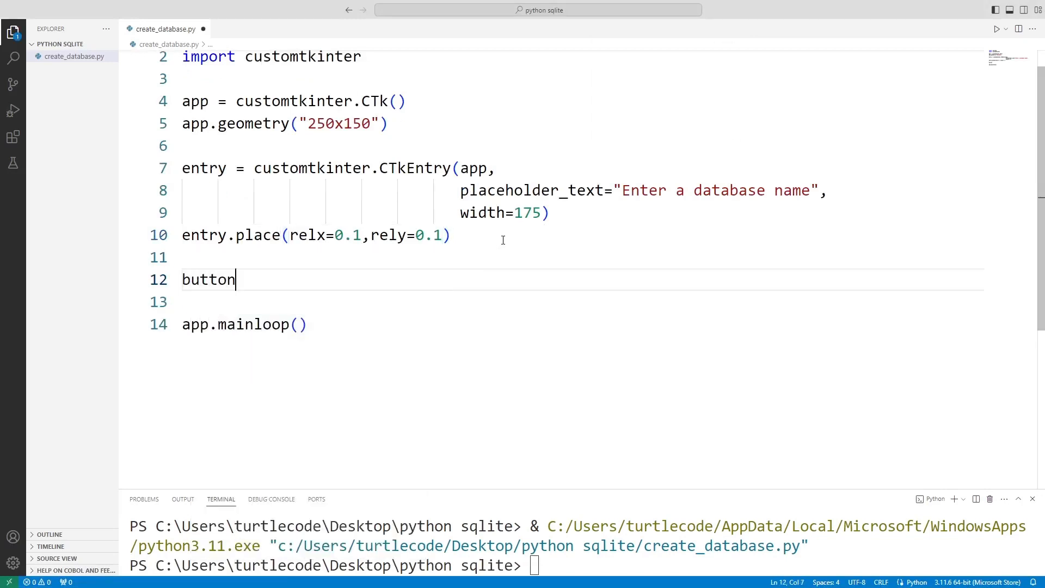
pyautogui.write('= customtkinter')
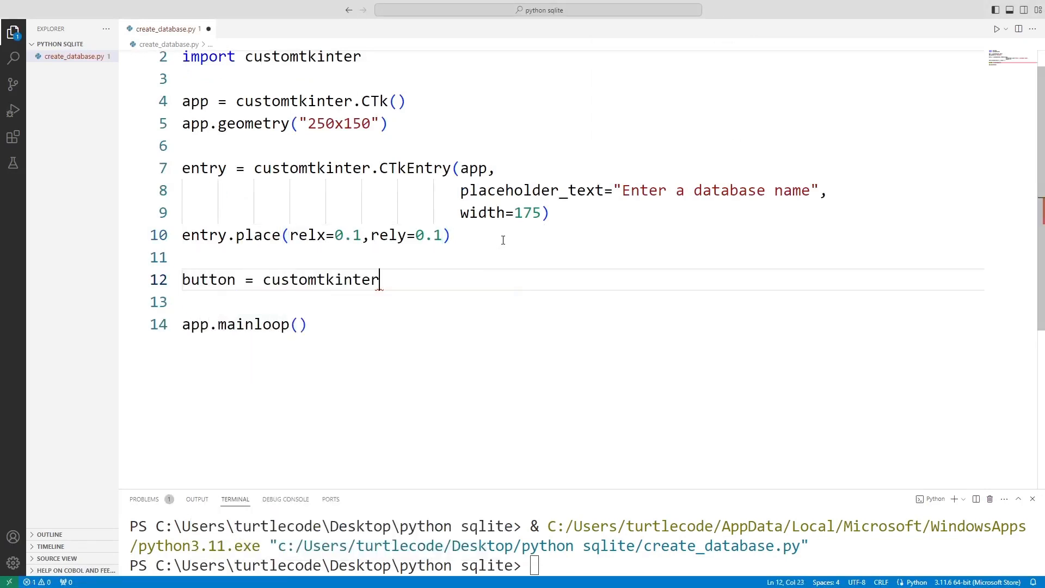
pyautogui.write('.CTkButton')
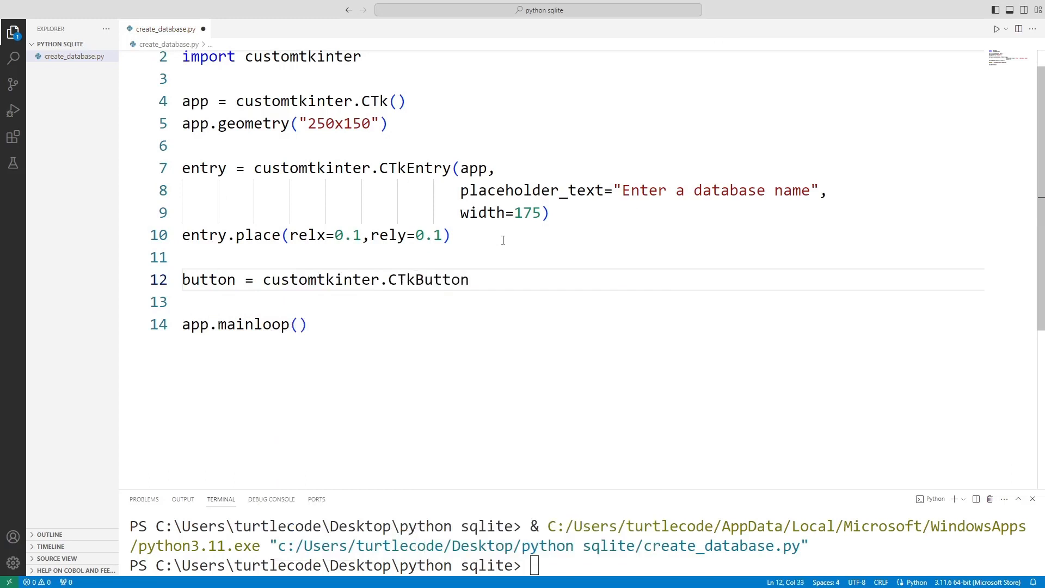
pyautogui.write('(app,text=')
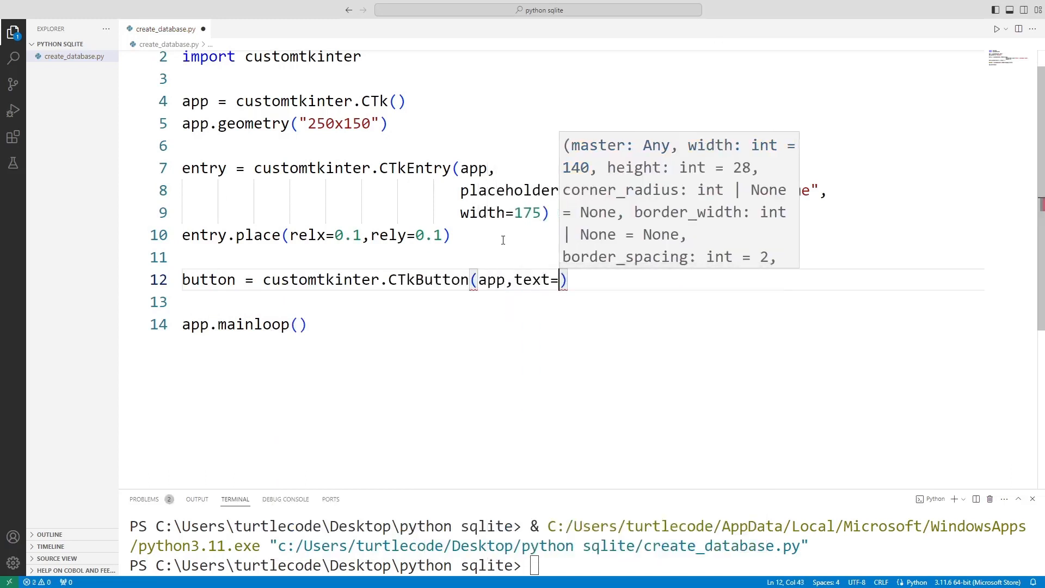
pyautogui.write('"Create"')
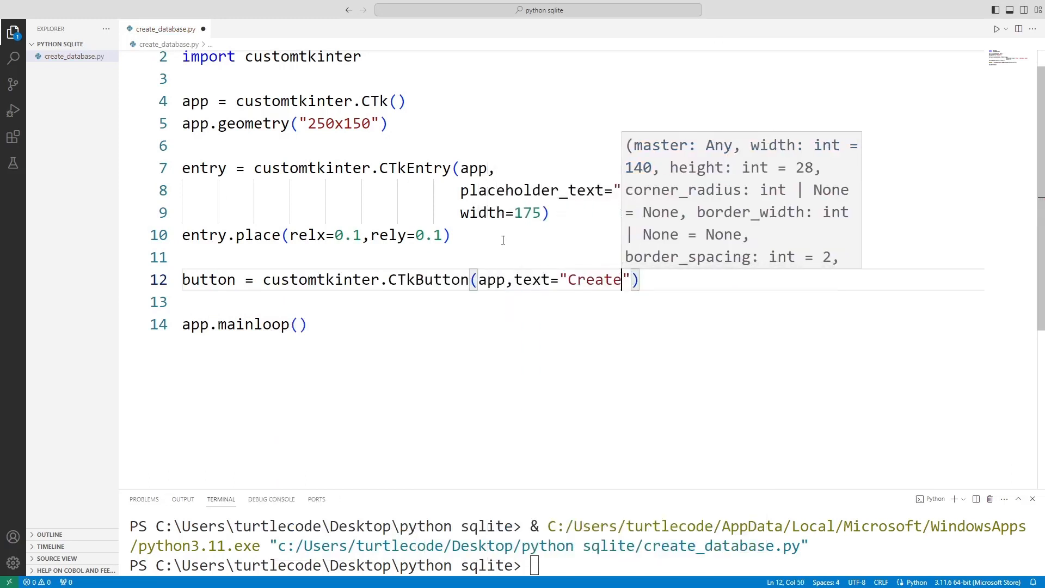
pyautogui.write('DB",command=cre_db')
pyautogui.click(578, 302)
pyautogui.write('bu')
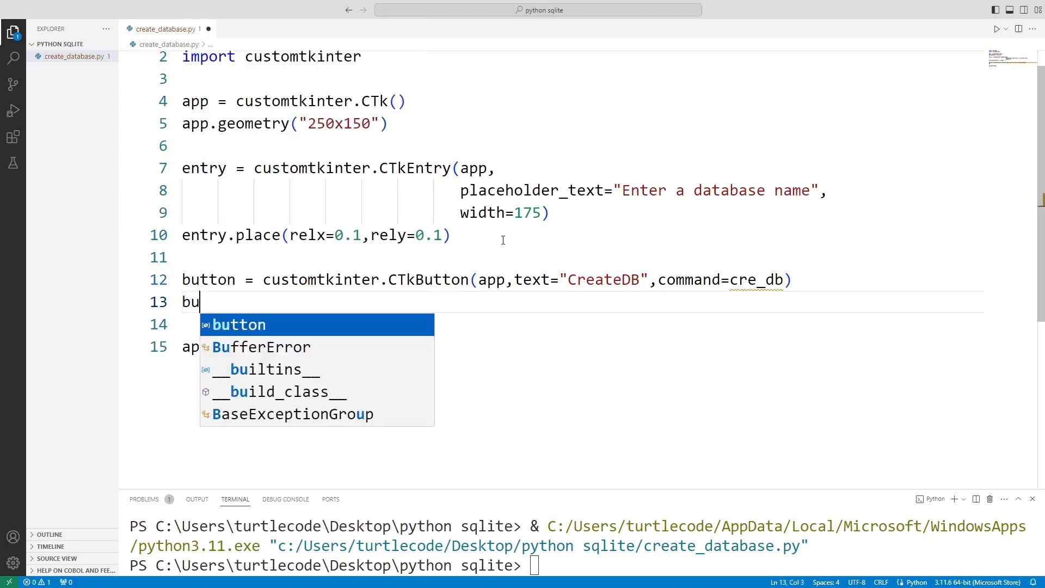
# Place the button at relx=0.15, rely=0.4 and start the cre_db definition after the entry
pyautogui.write('tton.place(relx=0.15,rely=0.4')
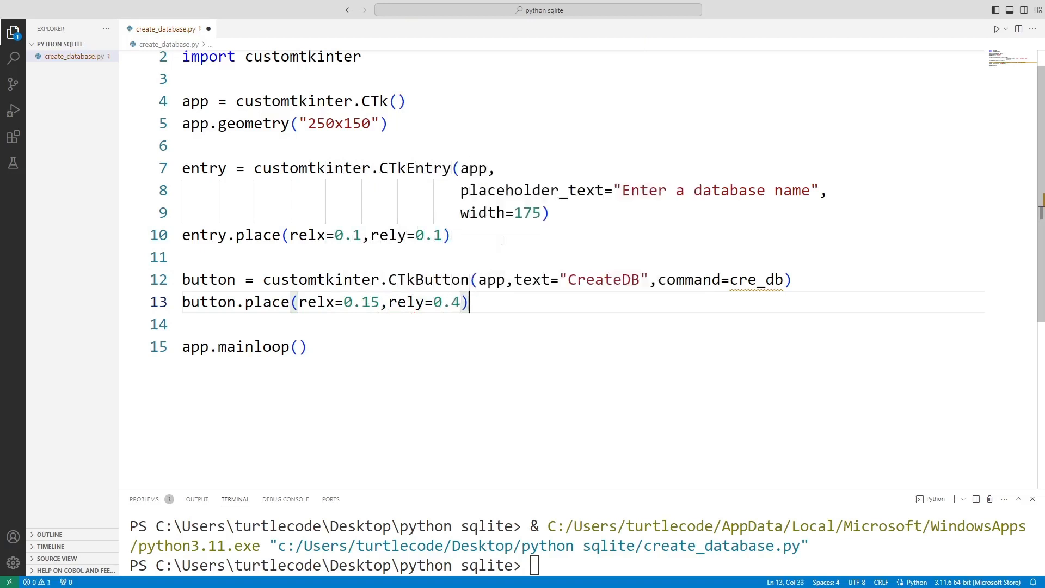
pyautogui.click(454, 235)
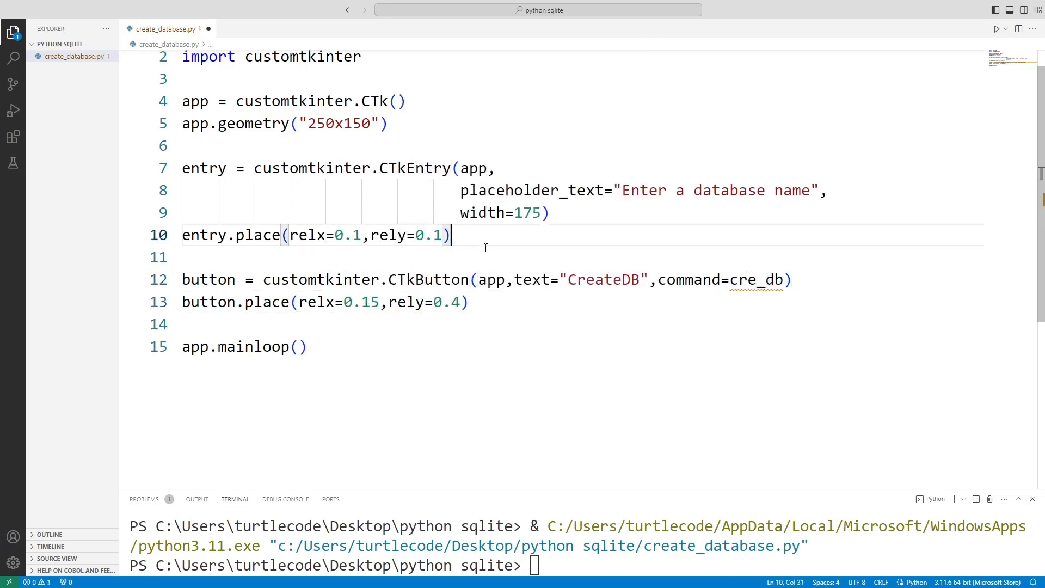
pyautogui.write('cre_db')
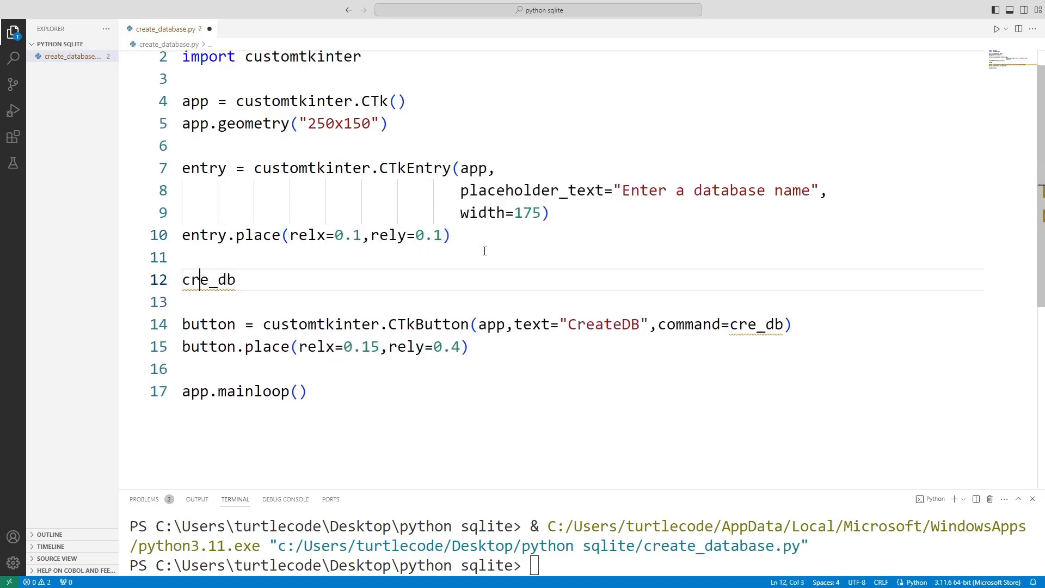
# Add def cre_db(): pass, then run to see the entry and CreateDB button
pyautogui.write('def')
pyautogui.click(577, 302)
pyautogui.write('pass')
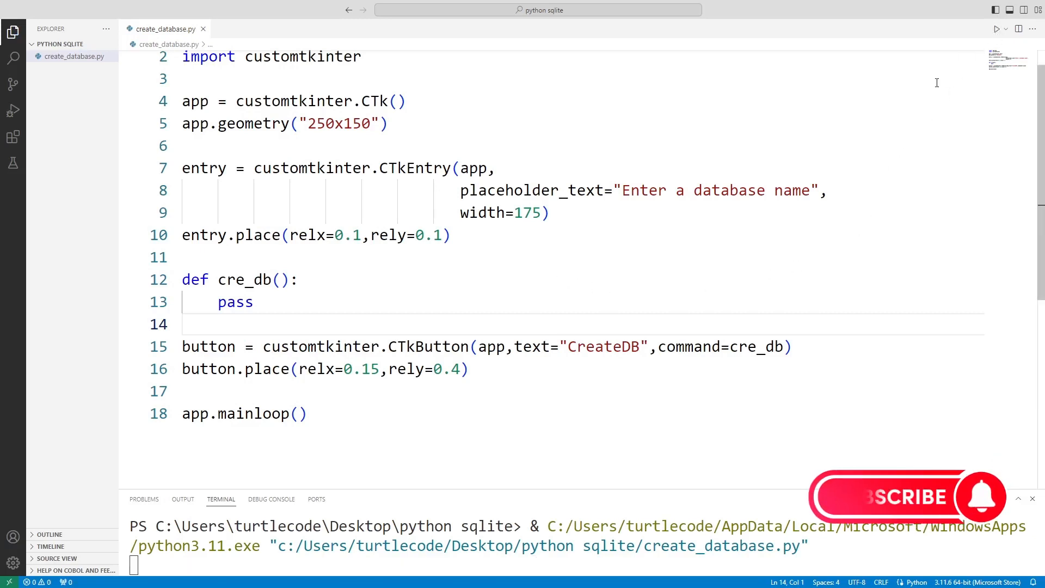
pyautogui.click(996, 29)
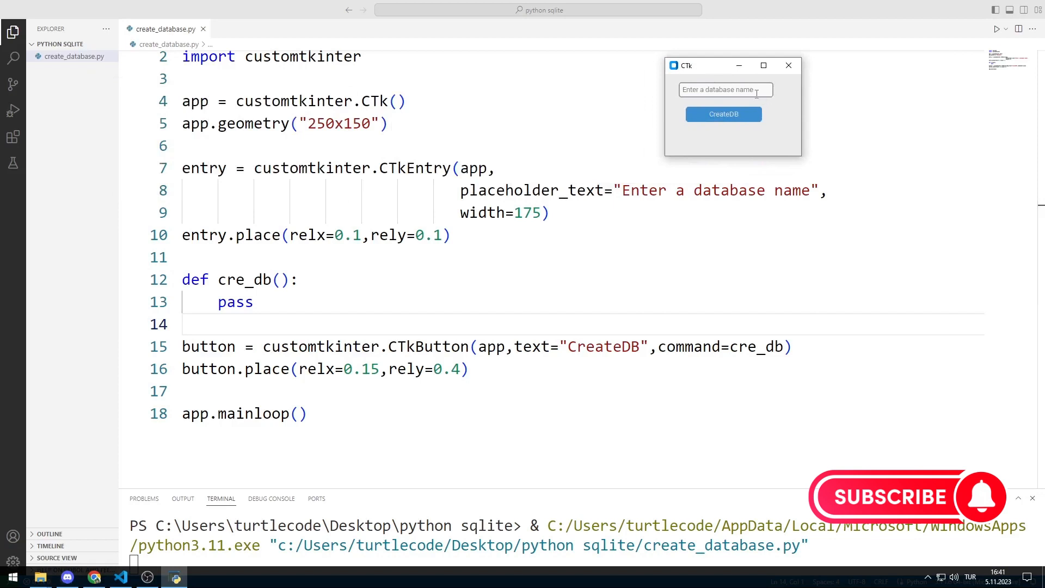
pyautogui.click(725, 90)
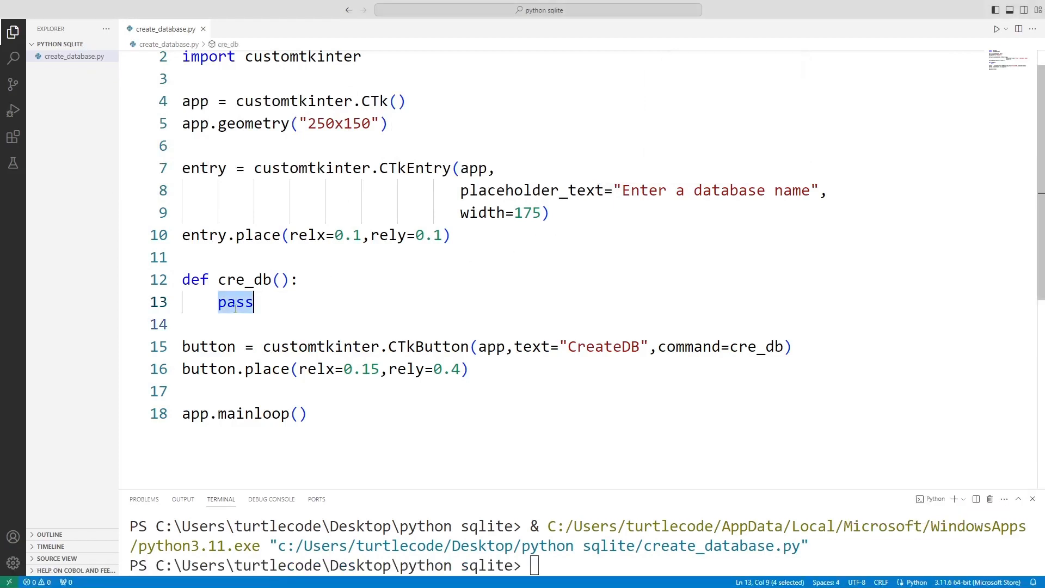
# Make cre_db call sqlite3.connect(f"{str(entry.get())}.db") and run the script
pyautogui.write('sqlite3.connect')
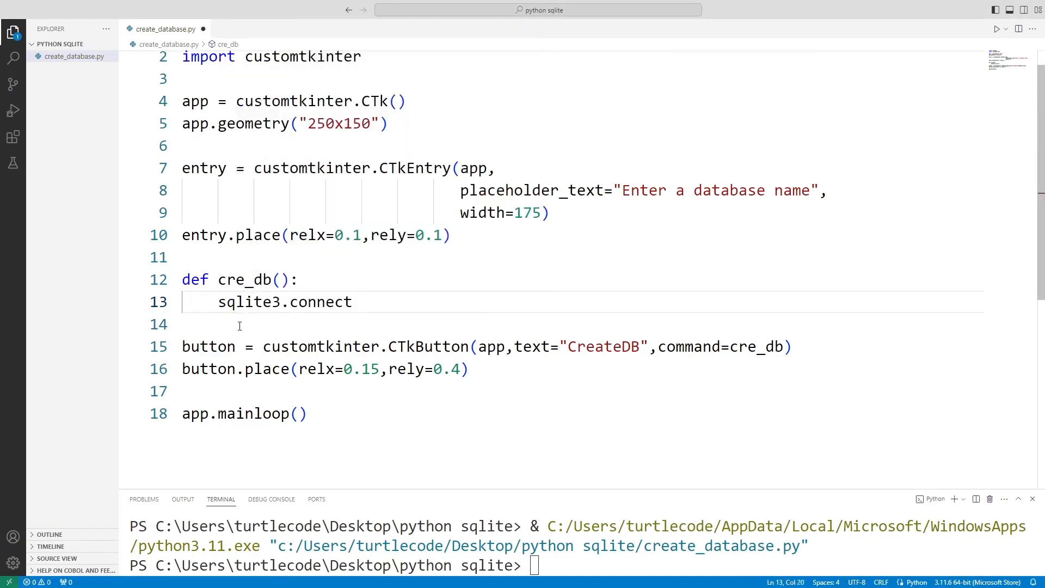
pyautogui.write('(f')
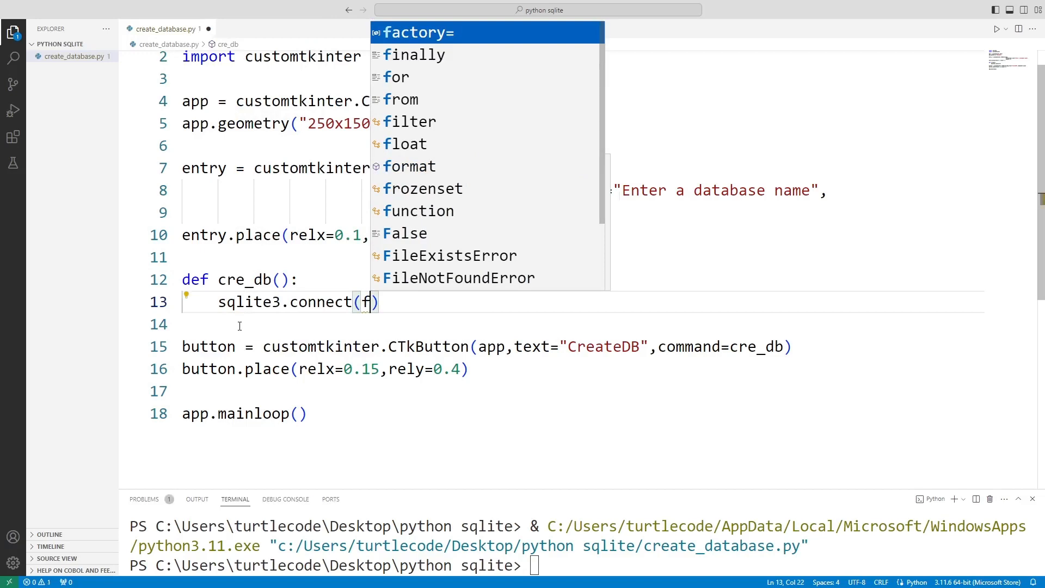
pyautogui.write('"{st')
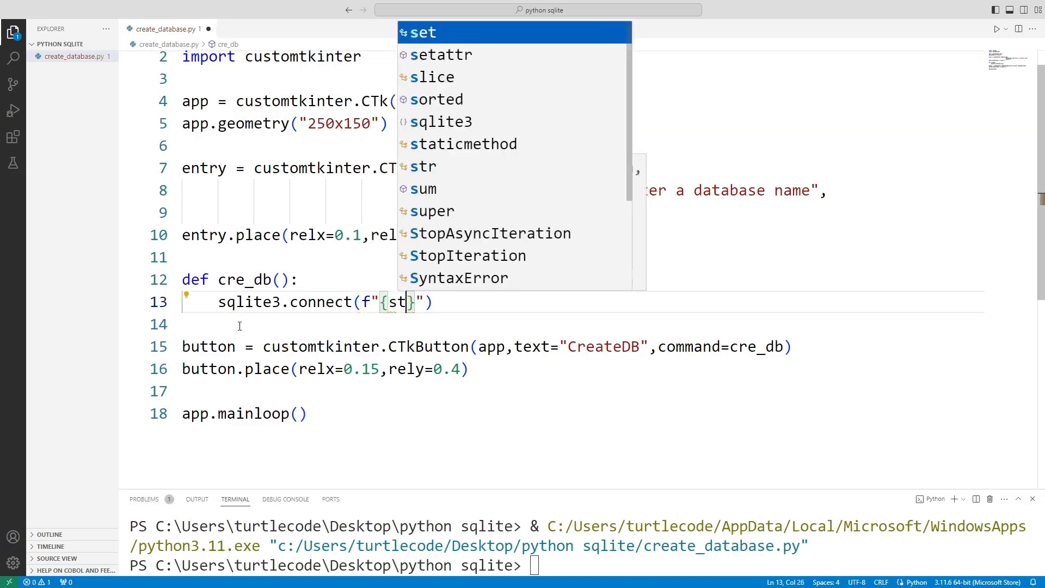
pyautogui.write('r(entry.get(')
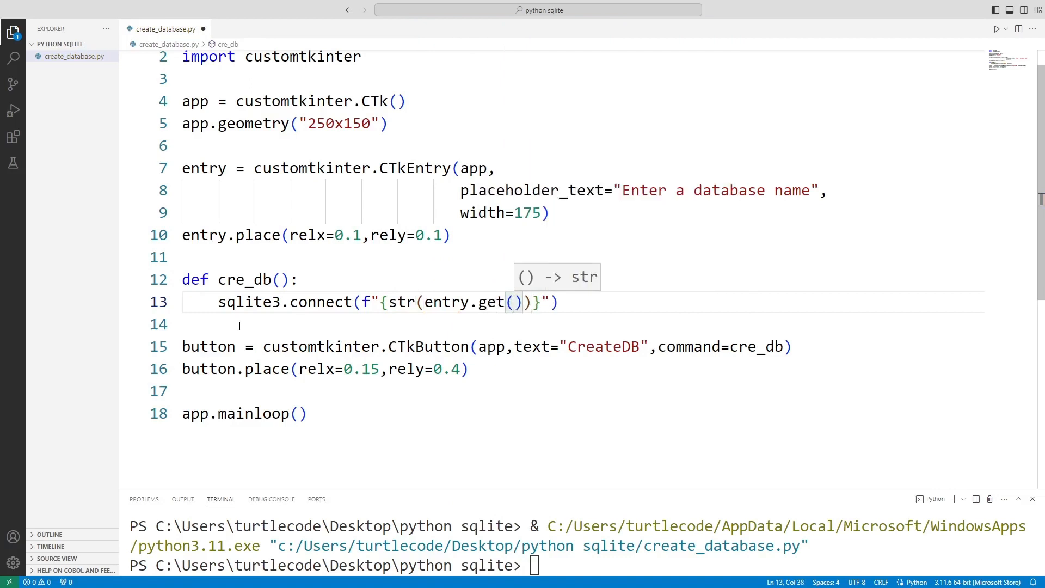
pyautogui.write('.db')
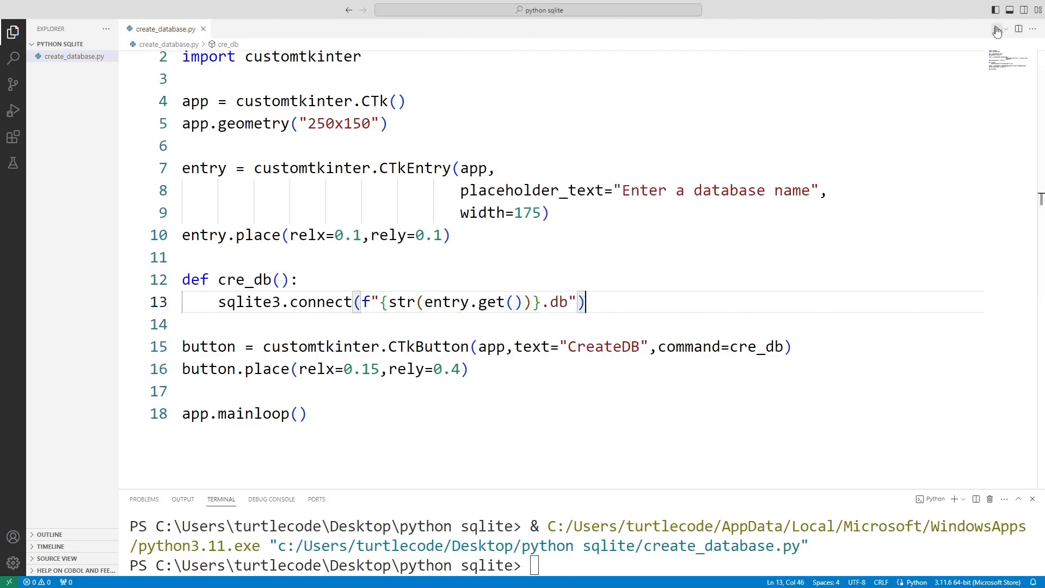
pyautogui.click(997, 29)
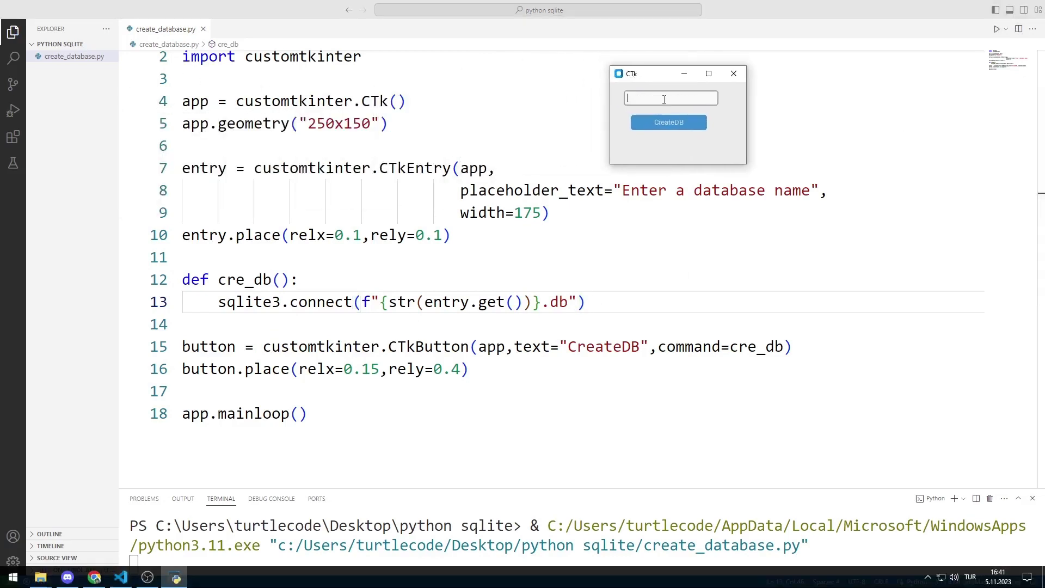
# Enter turtle, turtle-1 and turtle-youtube in turn, clicking CreateDB for each
pyautogui.write('turtle')
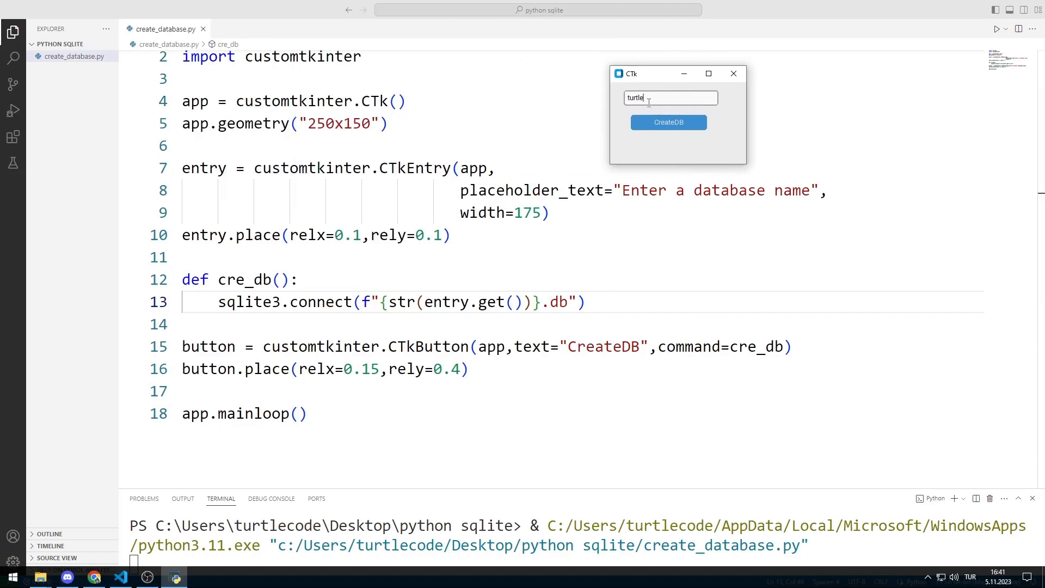
pyautogui.click(669, 122)
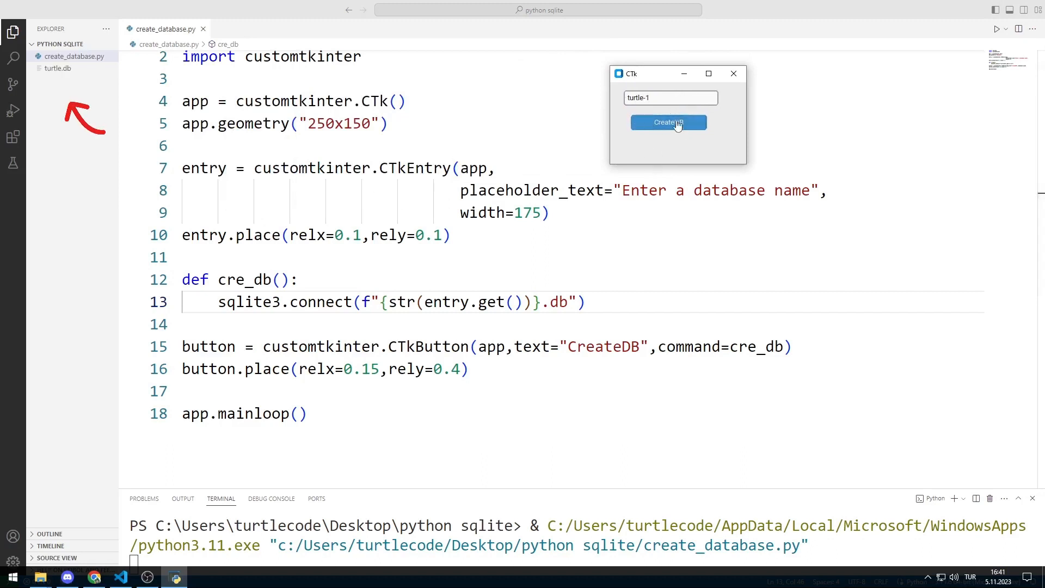
pyautogui.click(668, 122)
pyautogui.write('youtube')
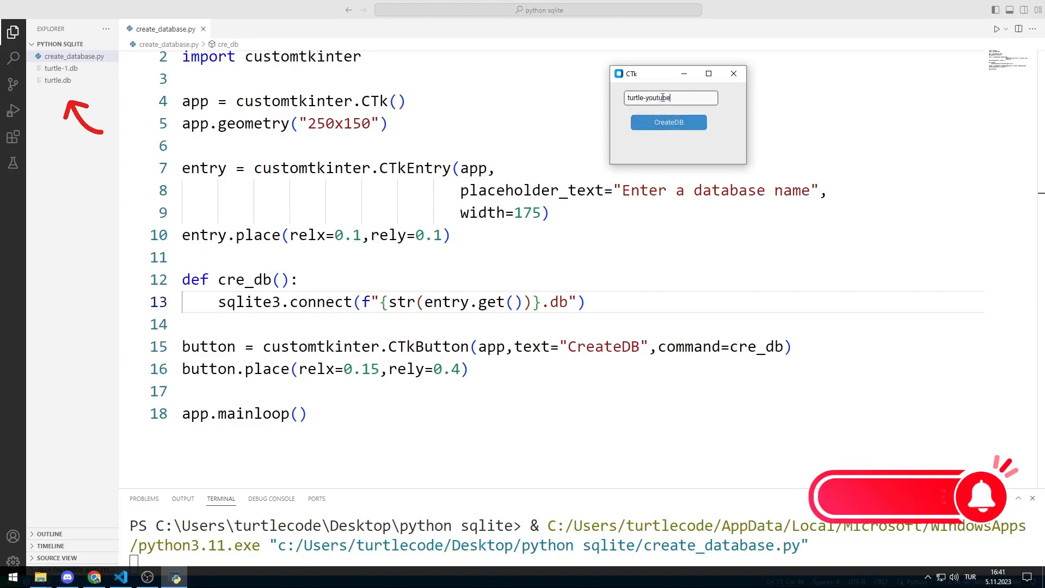
pyautogui.click(668, 122)
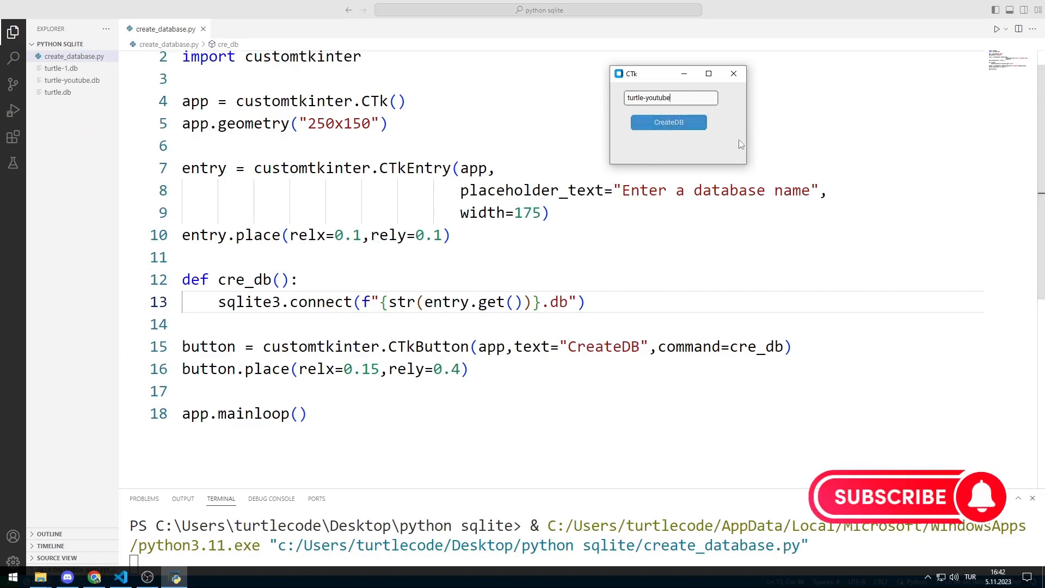